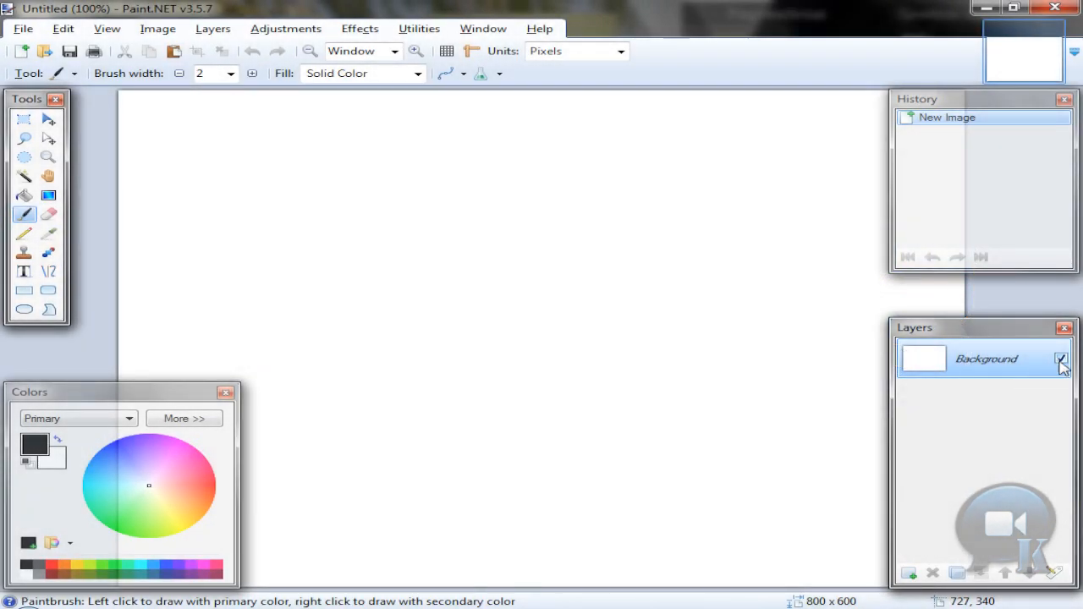
# Step: Hide the white Background layer and add a new transparent Layer 2 above it
pyautogui.click(1059, 359)
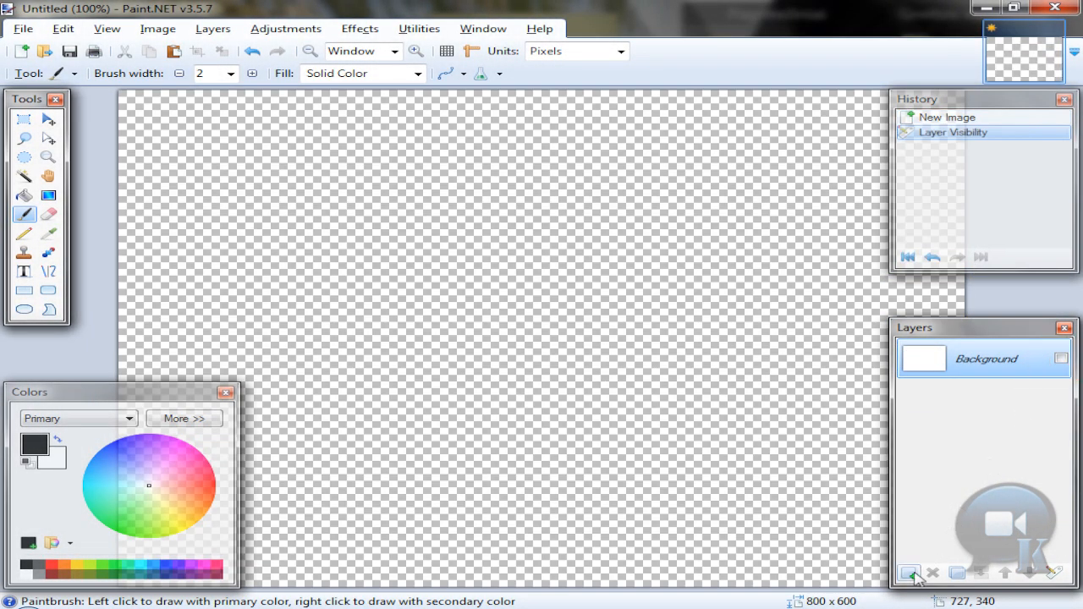
pyautogui.click(910, 574)
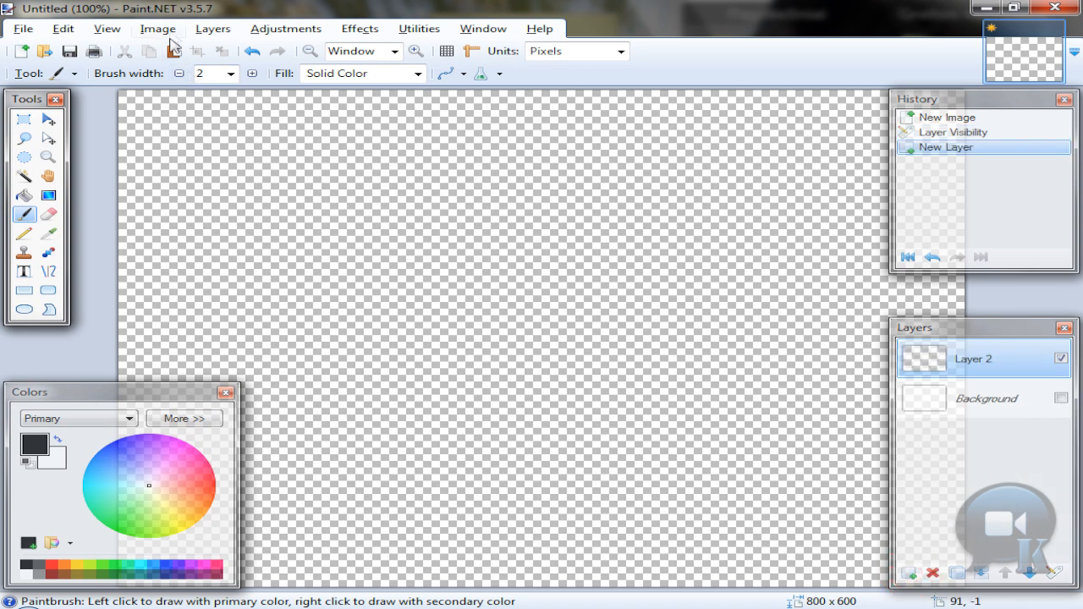
pyautogui.moveTo(157, 28)
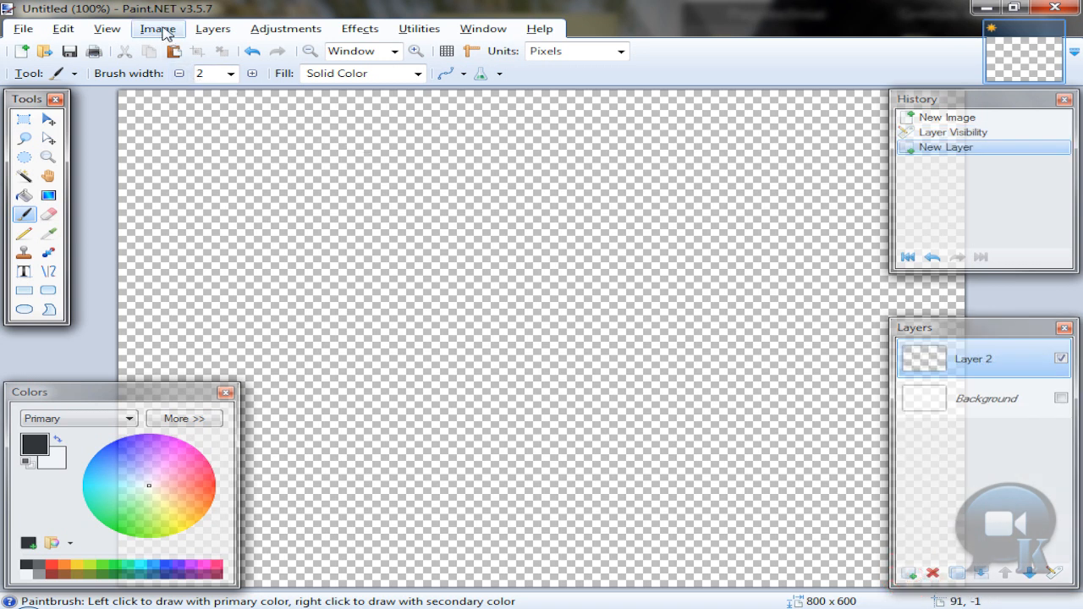
# Step: Widen the canvas to 2000 px, anchored left, and zoom out to fit it
pyautogui.click(159, 28)
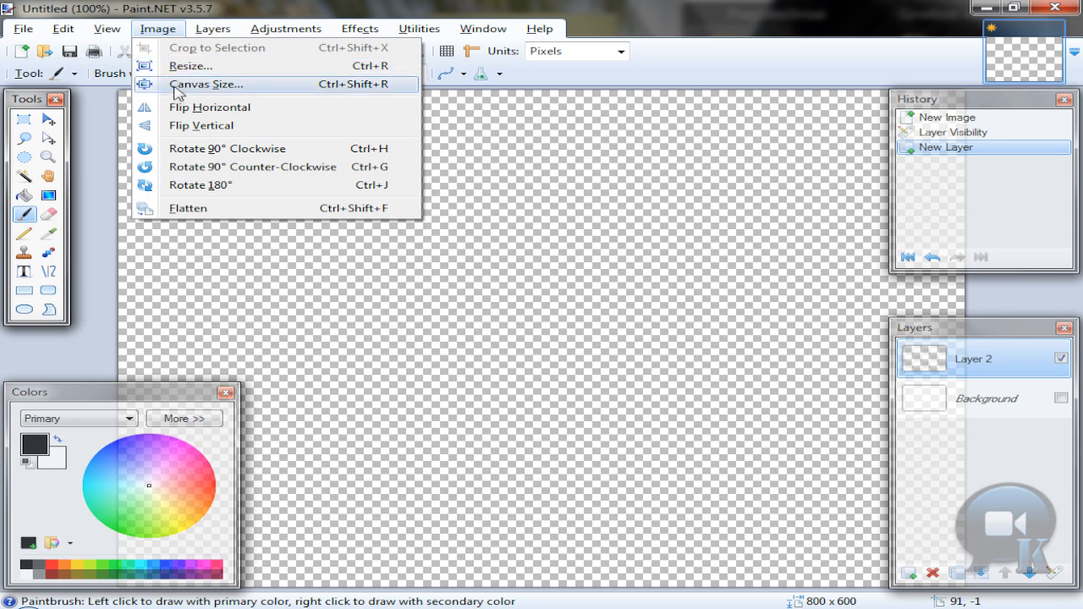
pyautogui.click(206, 84)
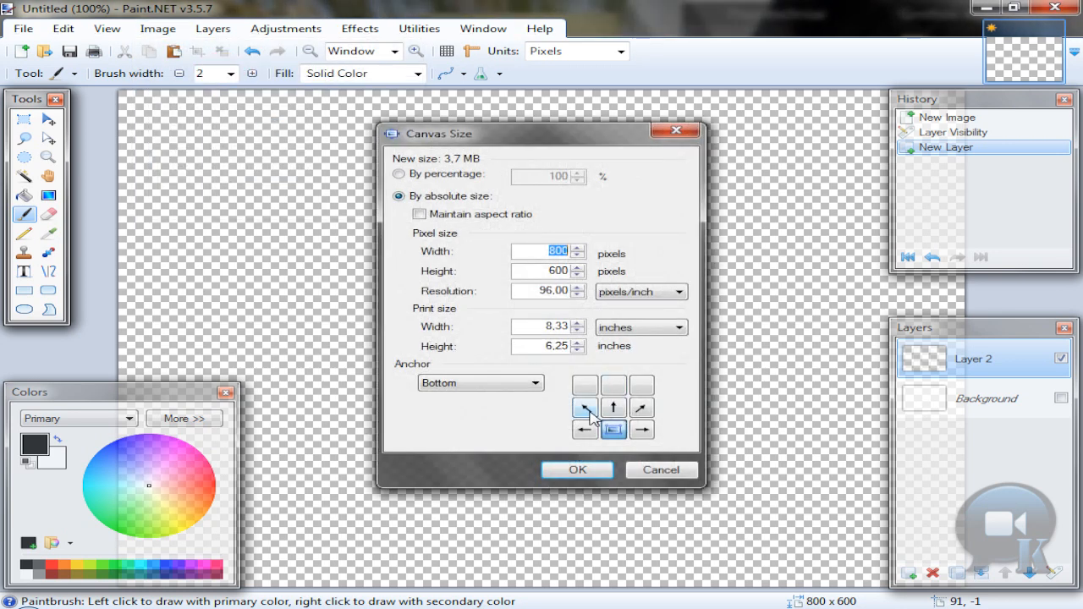
pyautogui.click(584, 406)
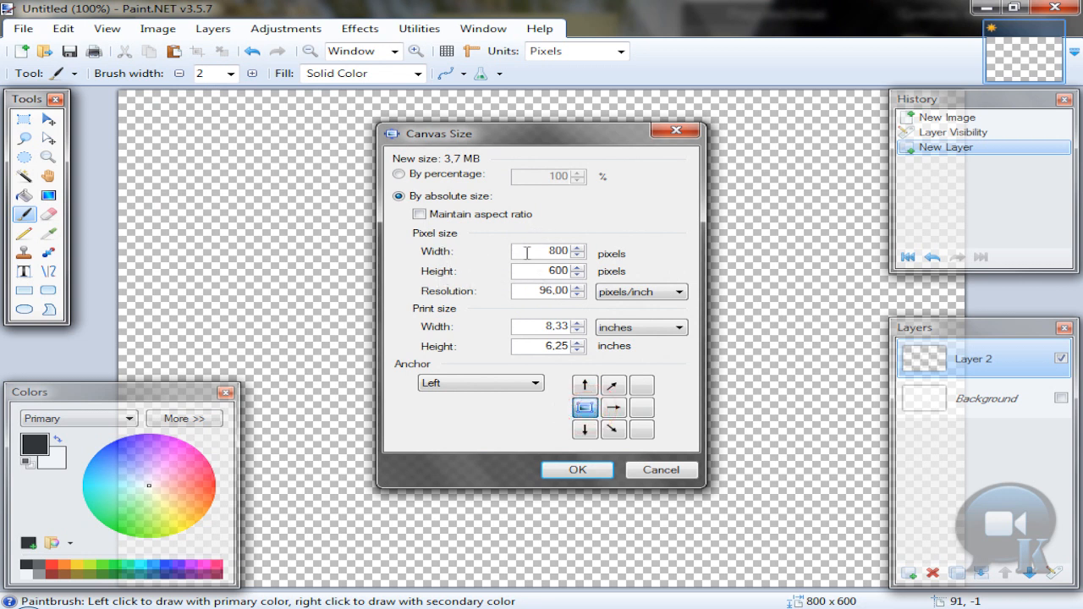
pyautogui.tripleClick(541, 251)
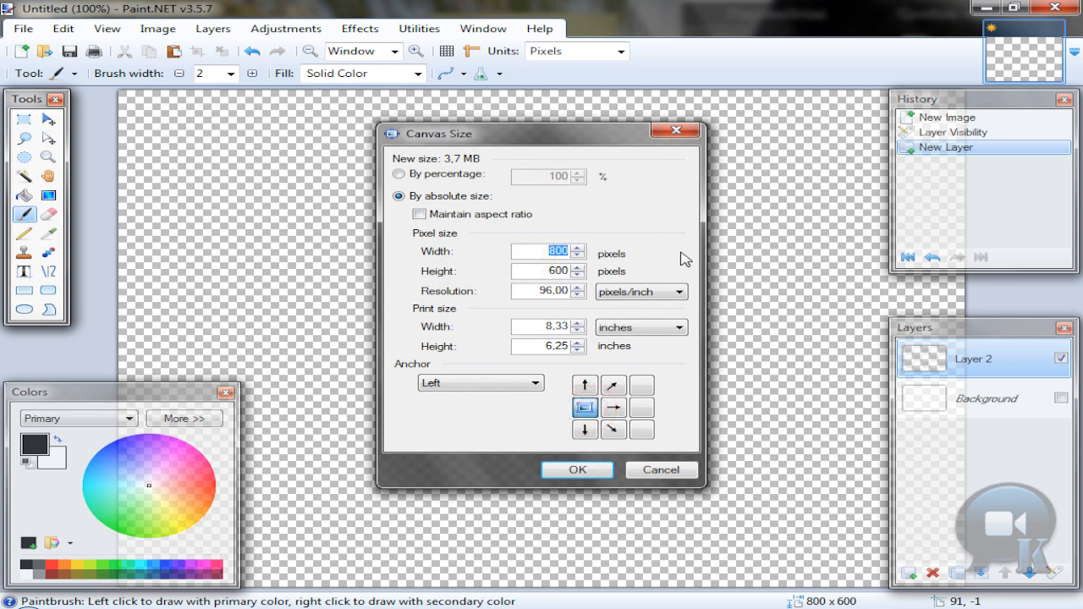
pyautogui.write('2000')
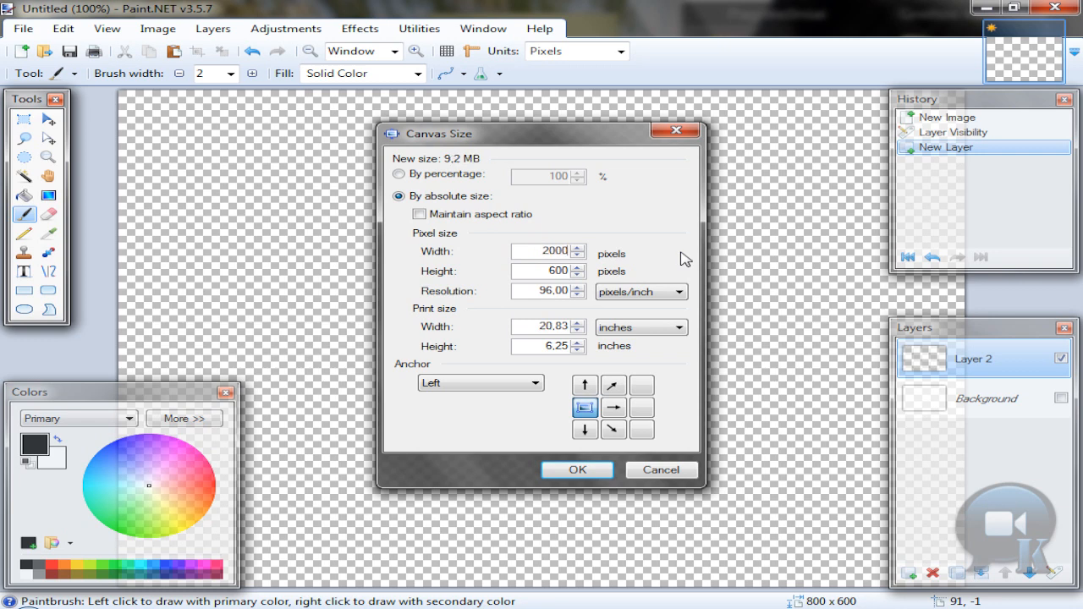
pyautogui.click(577, 470)
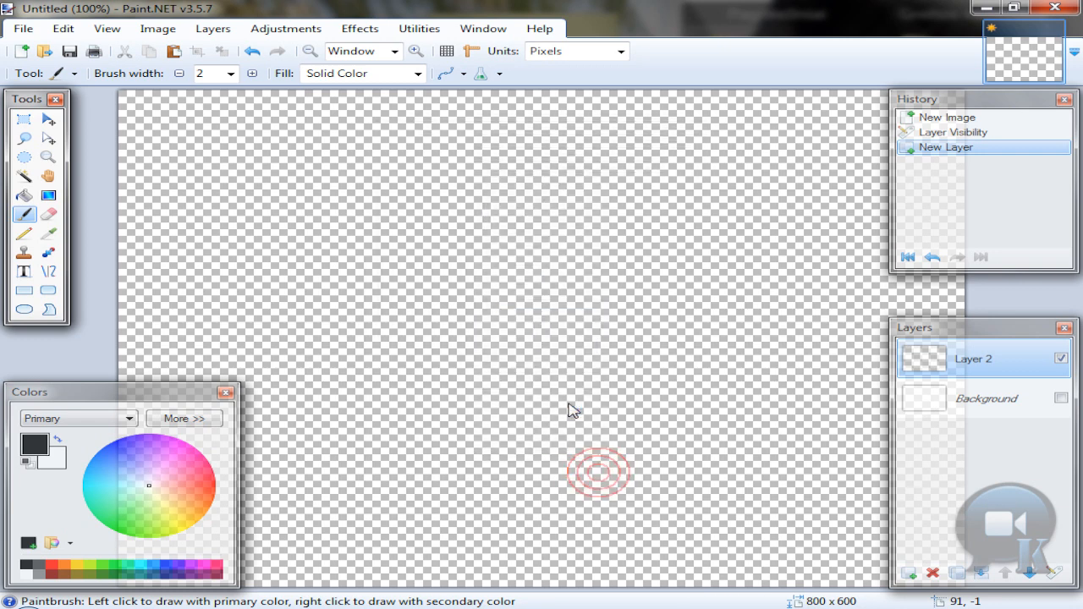
pyautogui.click(309, 51)
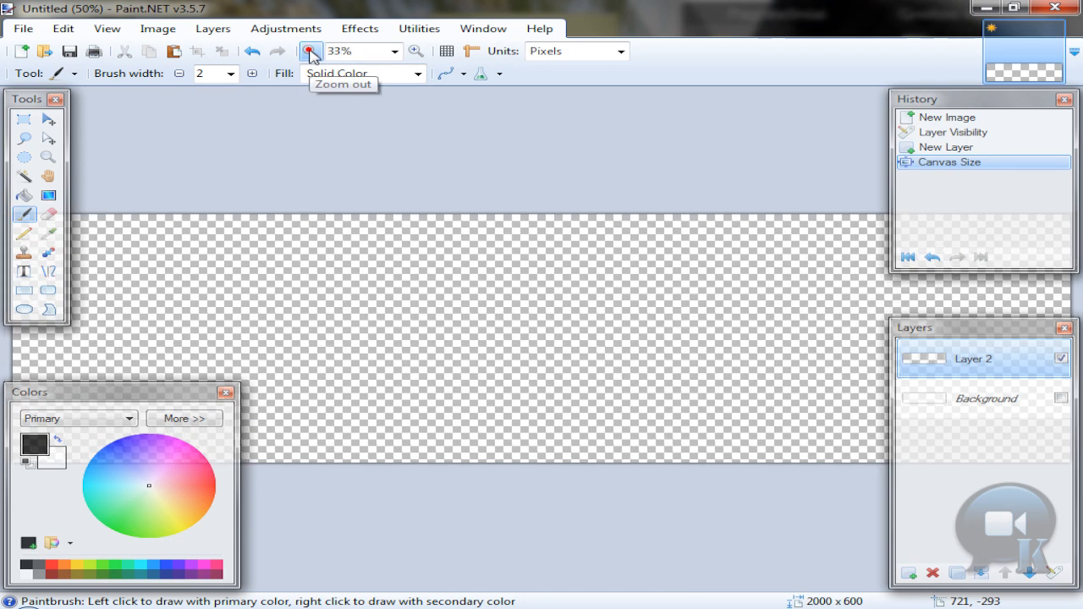
pyautogui.click(309, 50)
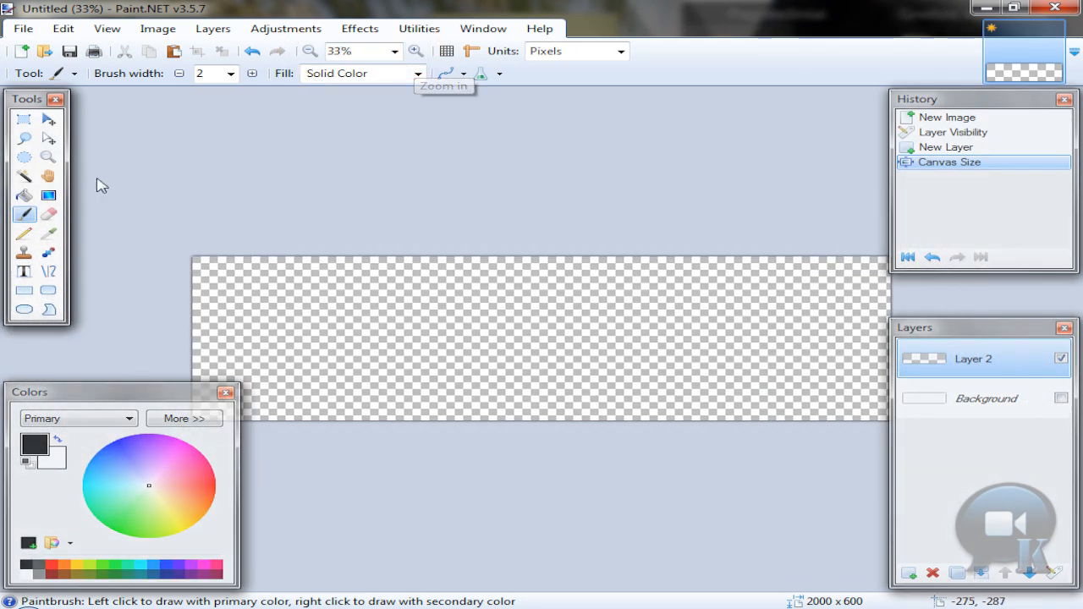
# Step: Type spaced 'K 1 6 3' in Bonk Fatty size 288 and centre it
pyautogui.click(24, 271)
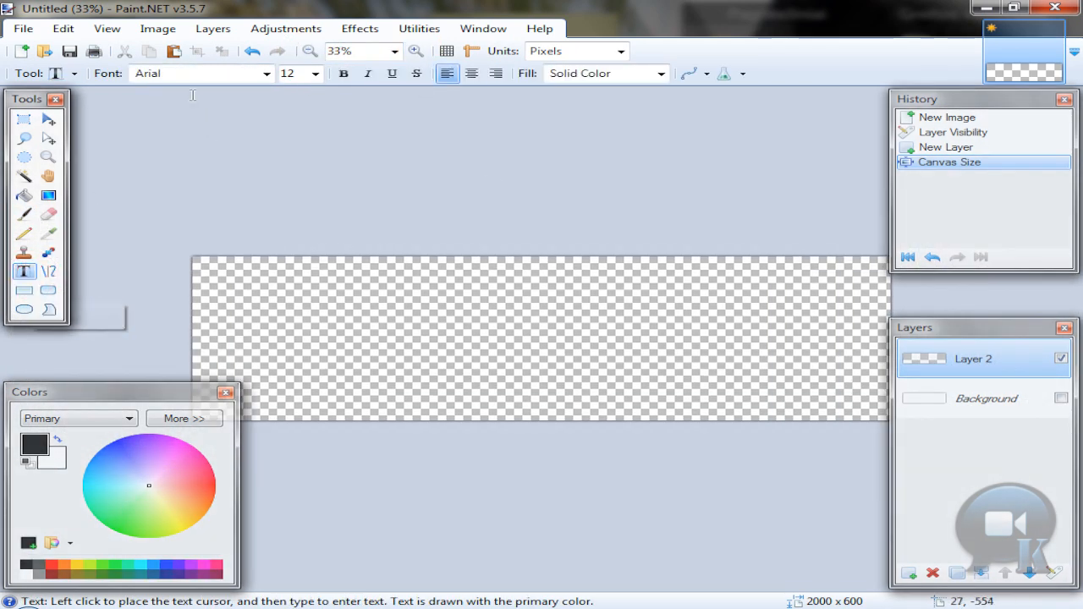
pyautogui.click(265, 73)
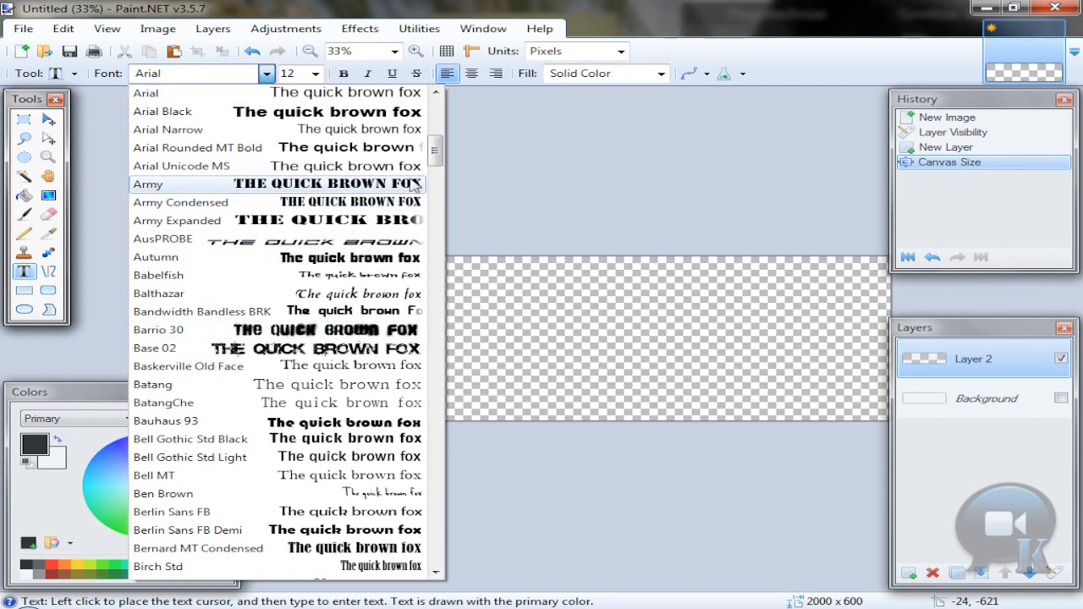
pyautogui.scroll(-3)
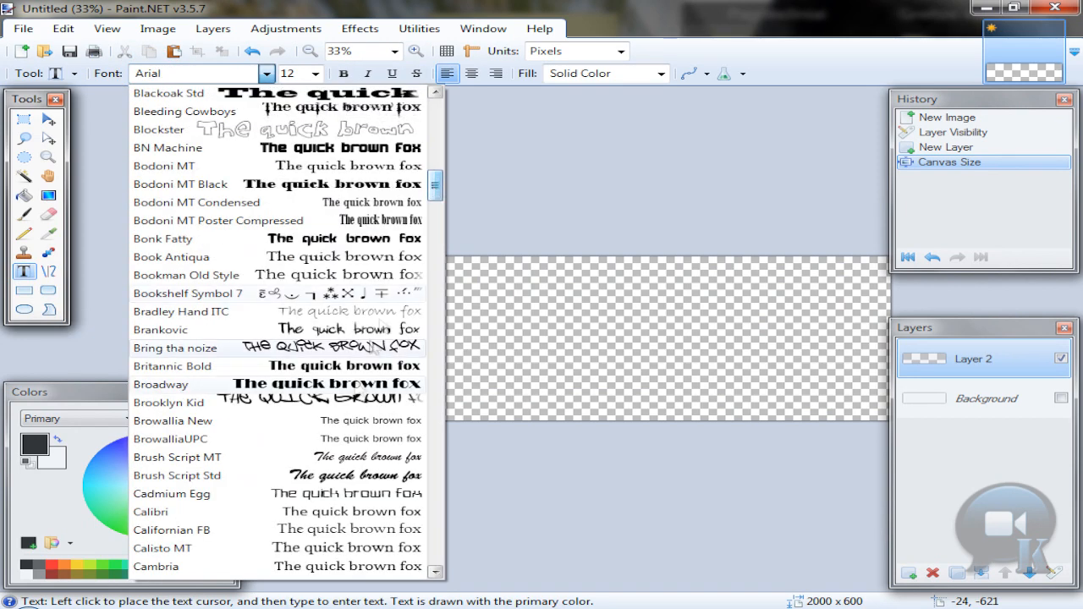
pyautogui.click(162, 237)
pyautogui.write('K 1 b 3')
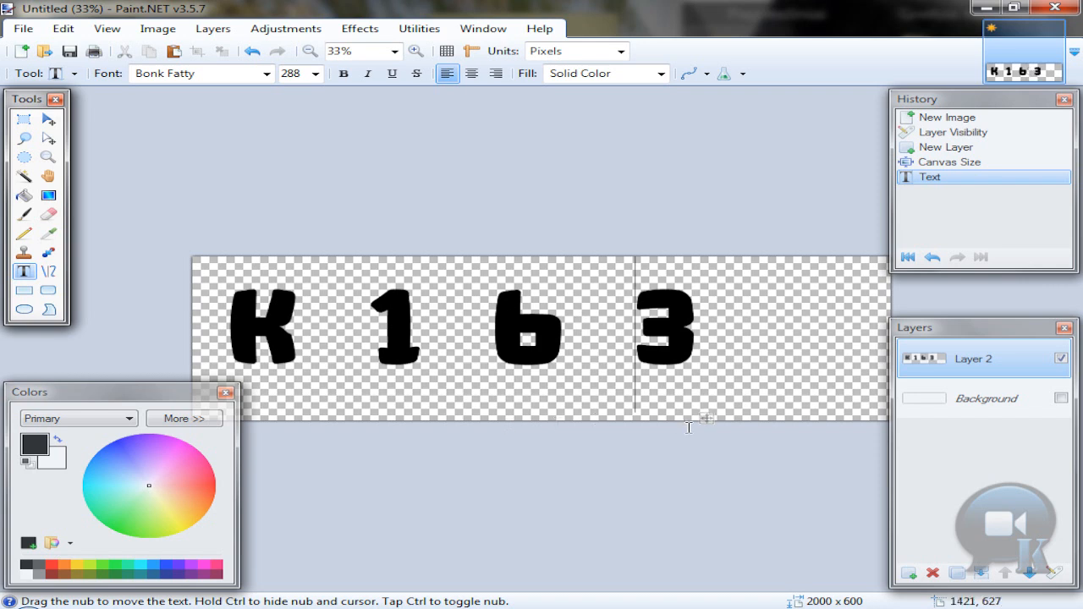
pyautogui.moveTo(689, 427); pyautogui.dragTo(776, 419)
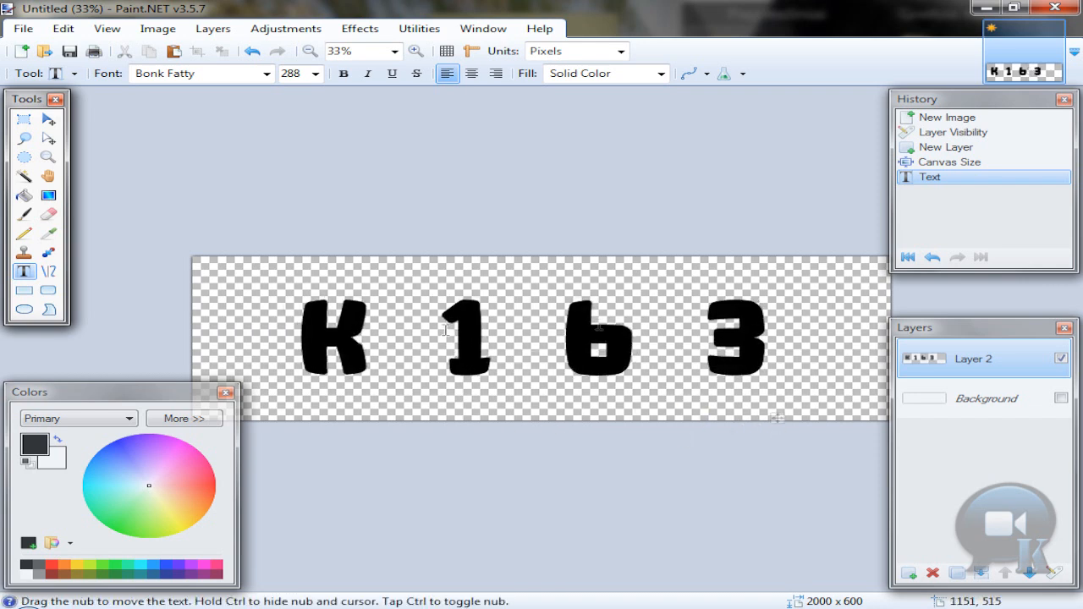
pyautogui.moveTo(458, 236)
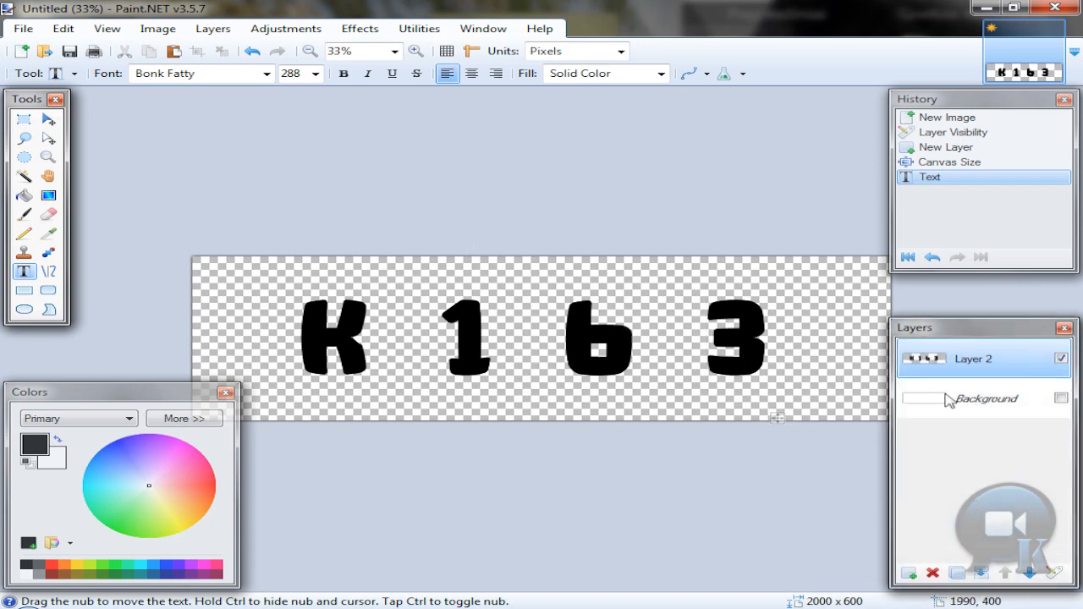
pyautogui.moveTo(33, 178)
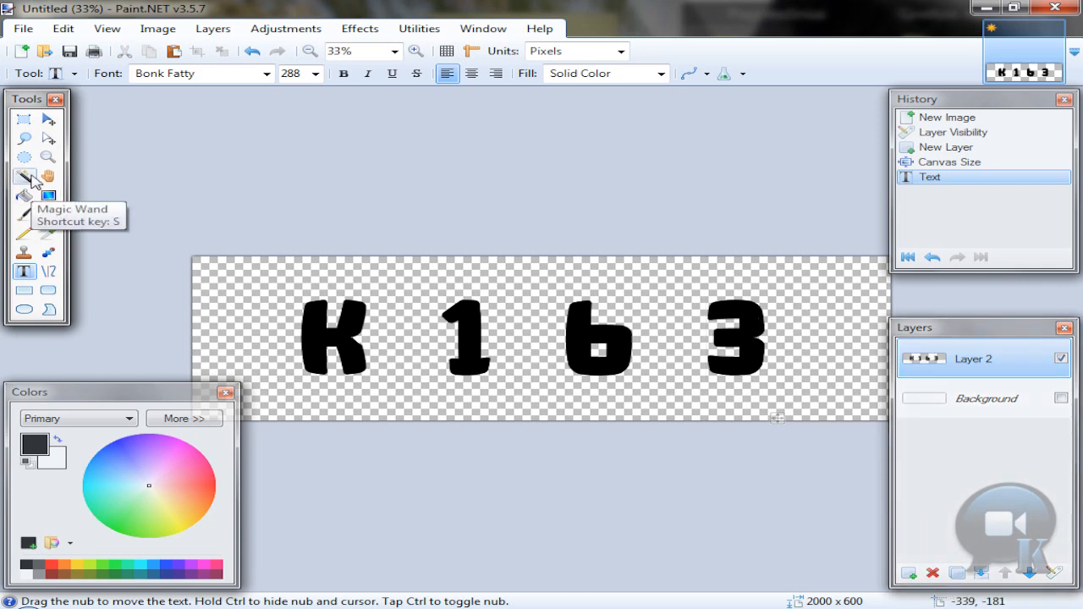
# Step: Magic-wand the letters at 61% tolerance and fill them with a bright-to-dark blue gradient
pyautogui.click(24, 176)
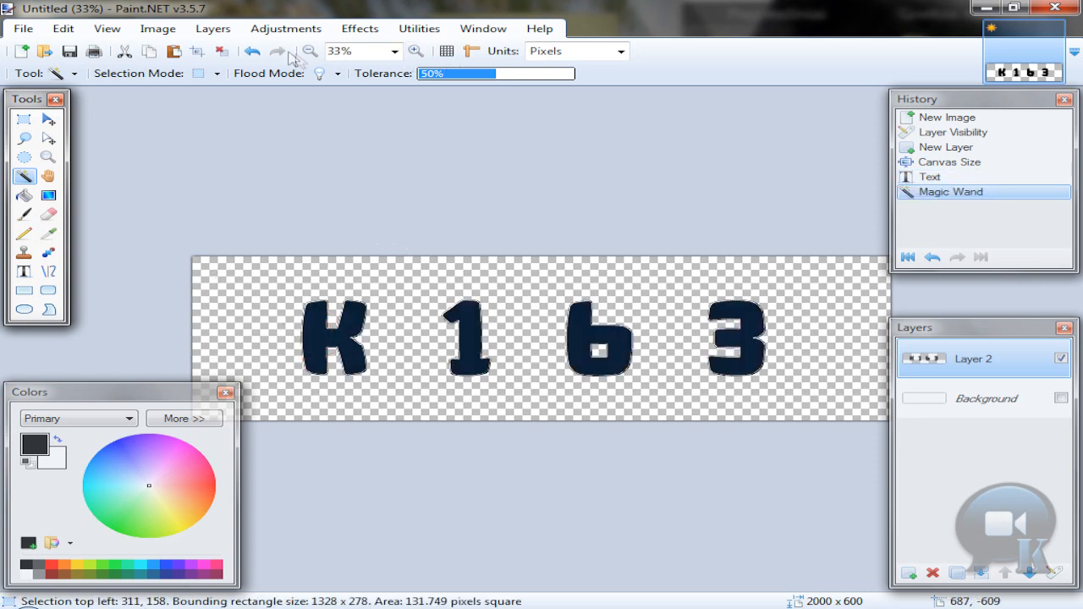
pyautogui.click(252, 51)
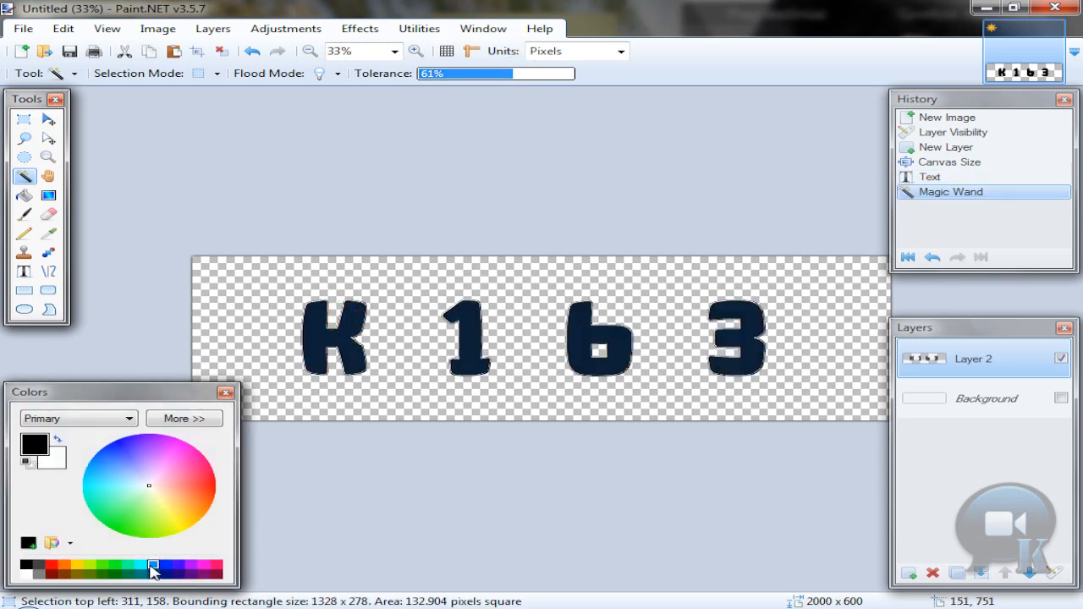
pyautogui.click(152, 569)
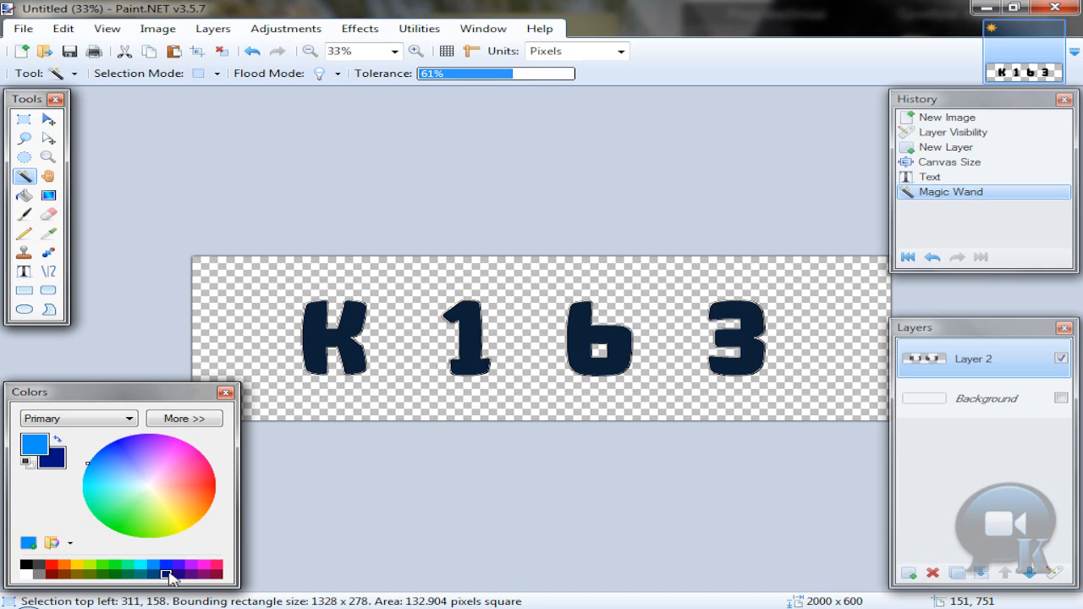
pyautogui.moveTo(48, 196)
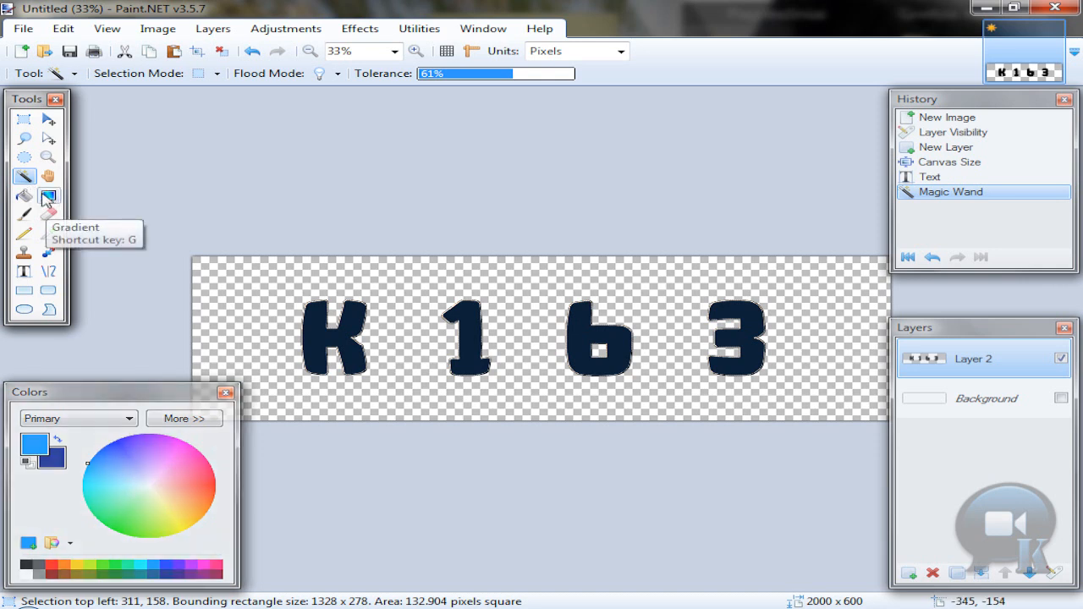
pyautogui.click(48, 197)
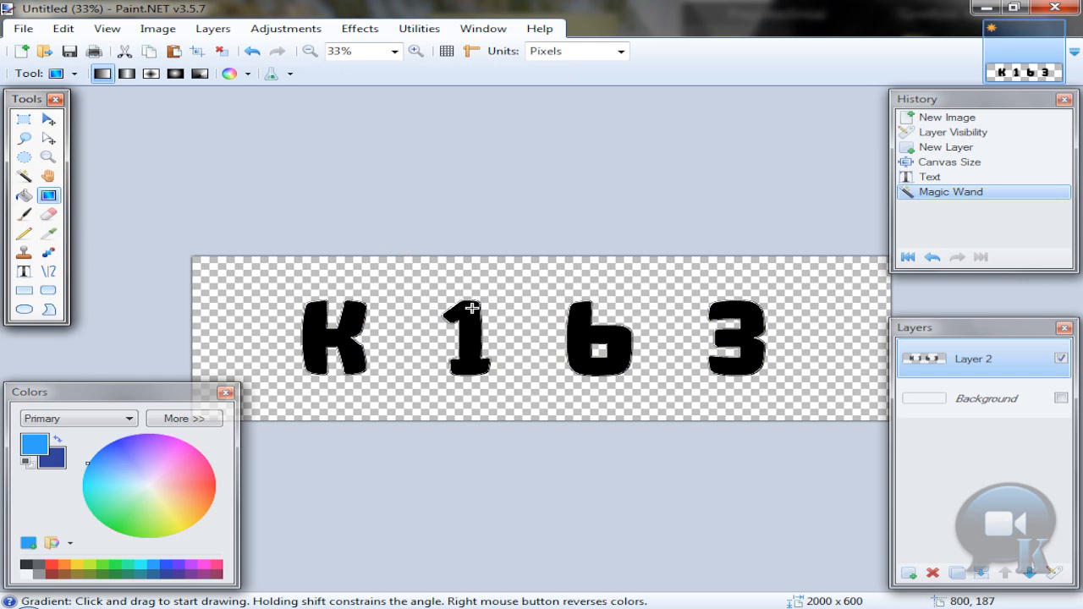
pyautogui.moveTo(470, 311)
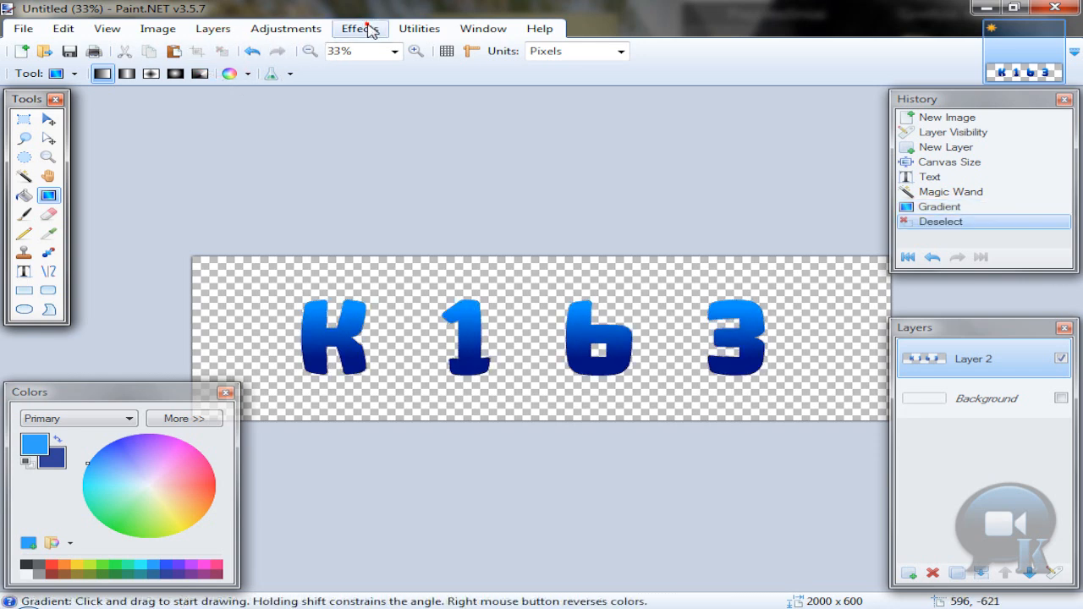
# Step: Apply Outline Object in white with width 9 and softness 236
pyautogui.click(359, 28)
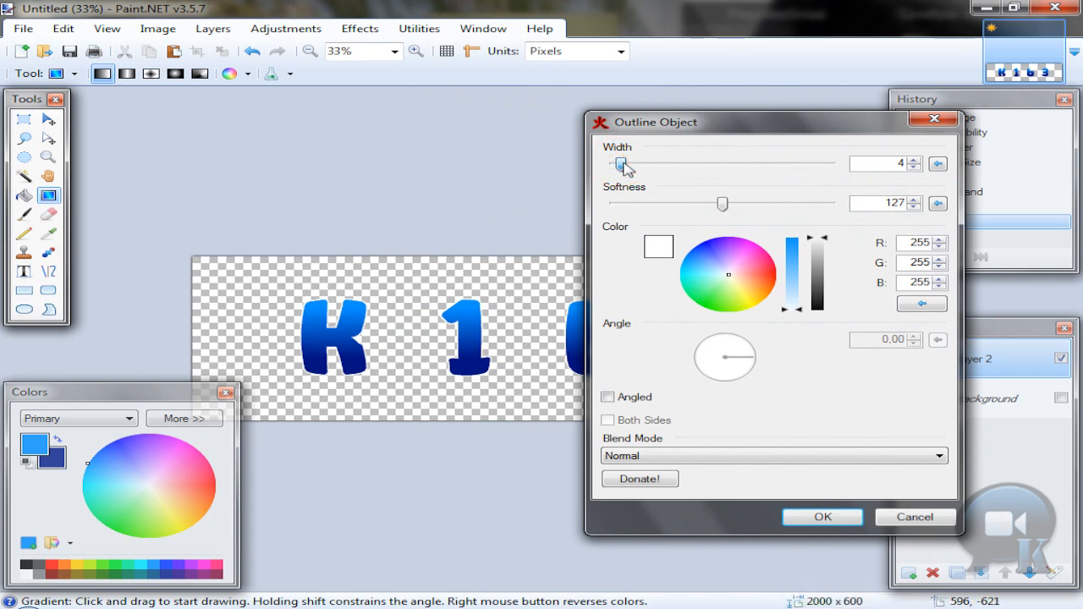
pyautogui.moveTo(619, 164); pyautogui.dragTo(635, 163)
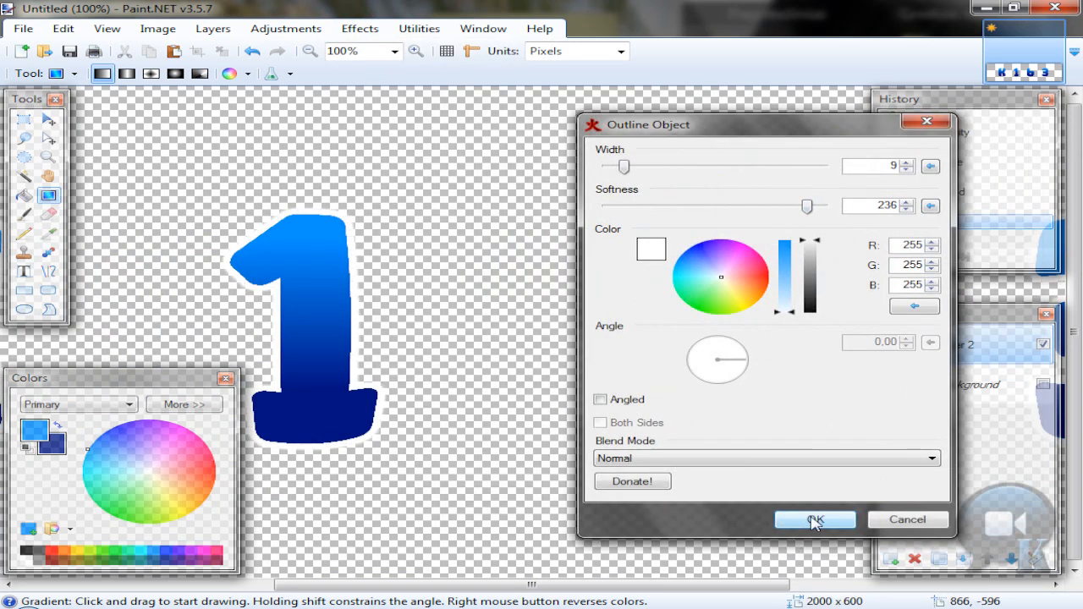
pyautogui.click(814, 520)
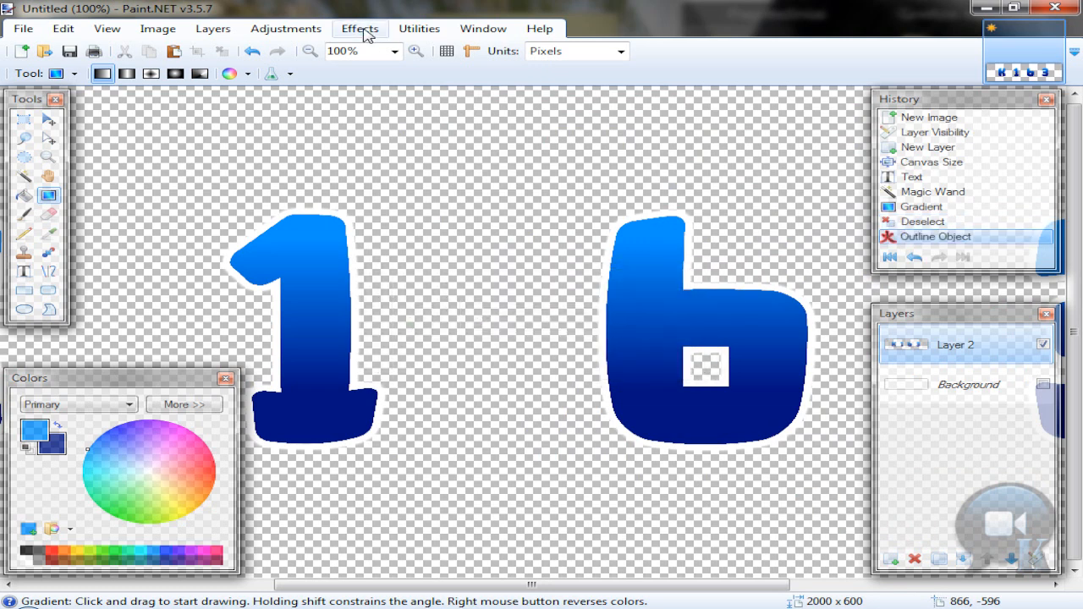
# Step: Add a Drop Shadow with 0 offsets, widening 1, blur 1, colour 40,40,40
pyautogui.click(358, 28)
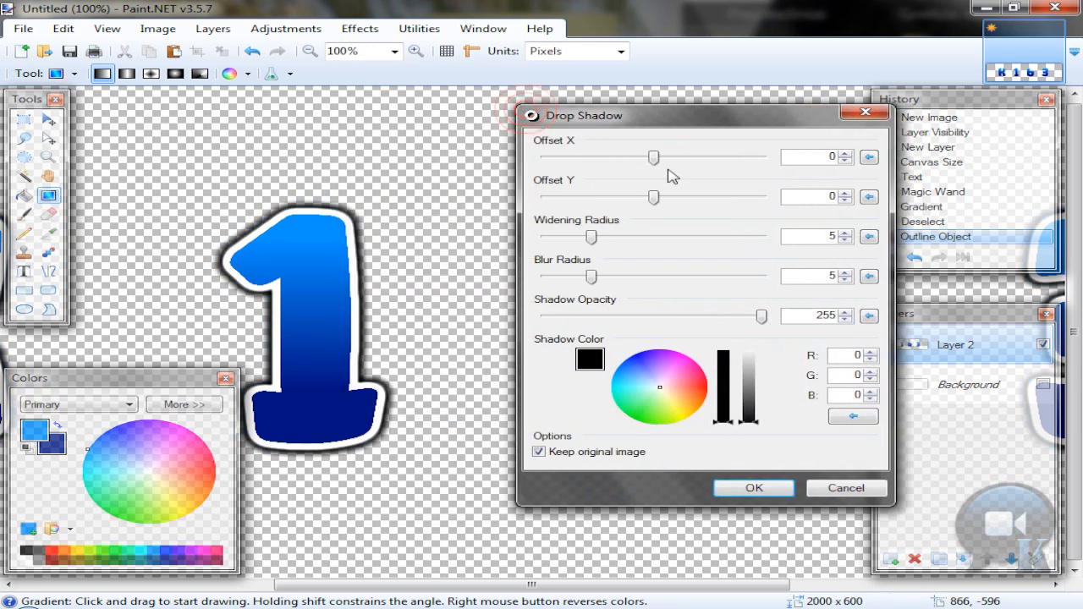
pyautogui.click(869, 236)
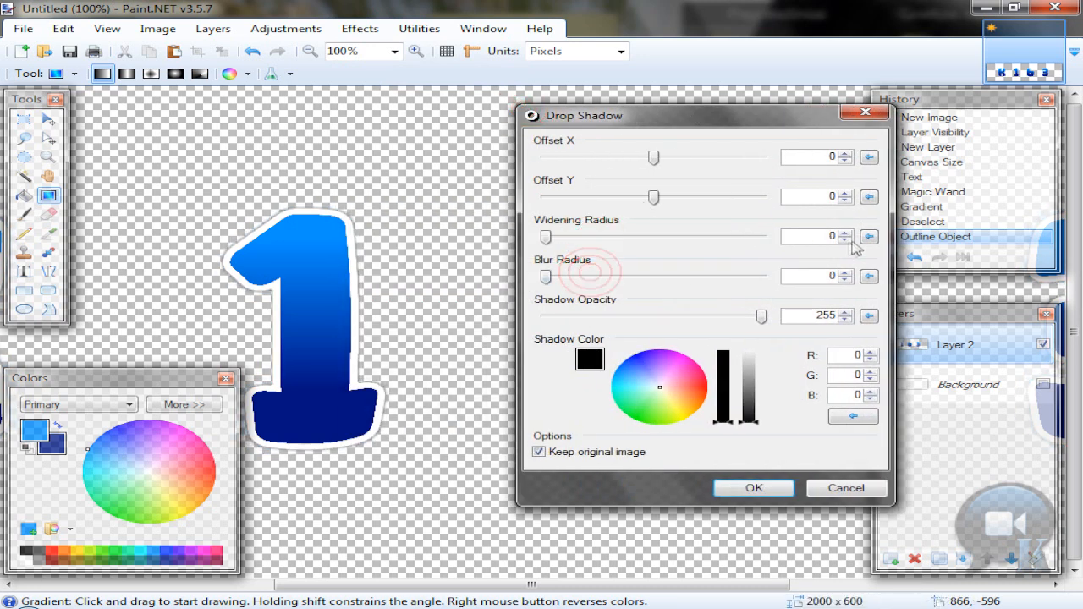
pyautogui.click(843, 231)
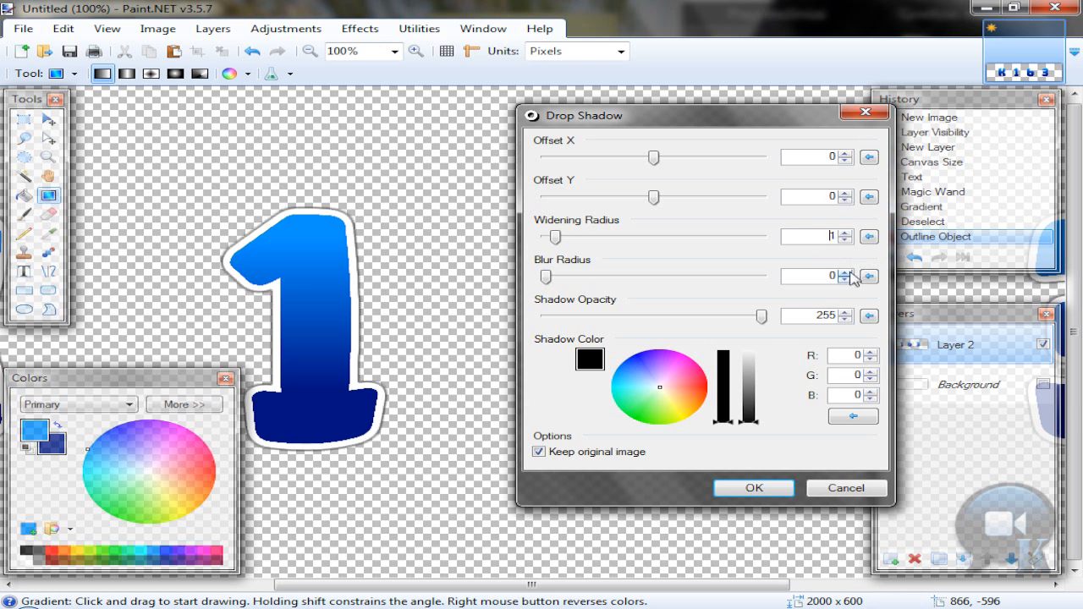
pyautogui.click(838, 272)
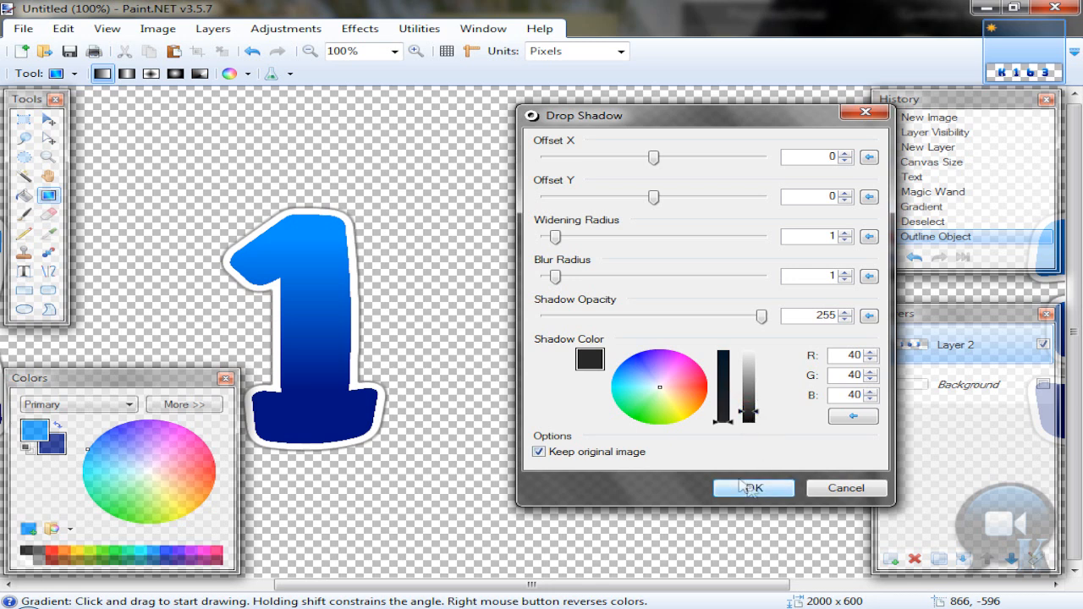
pyautogui.click(748, 487)
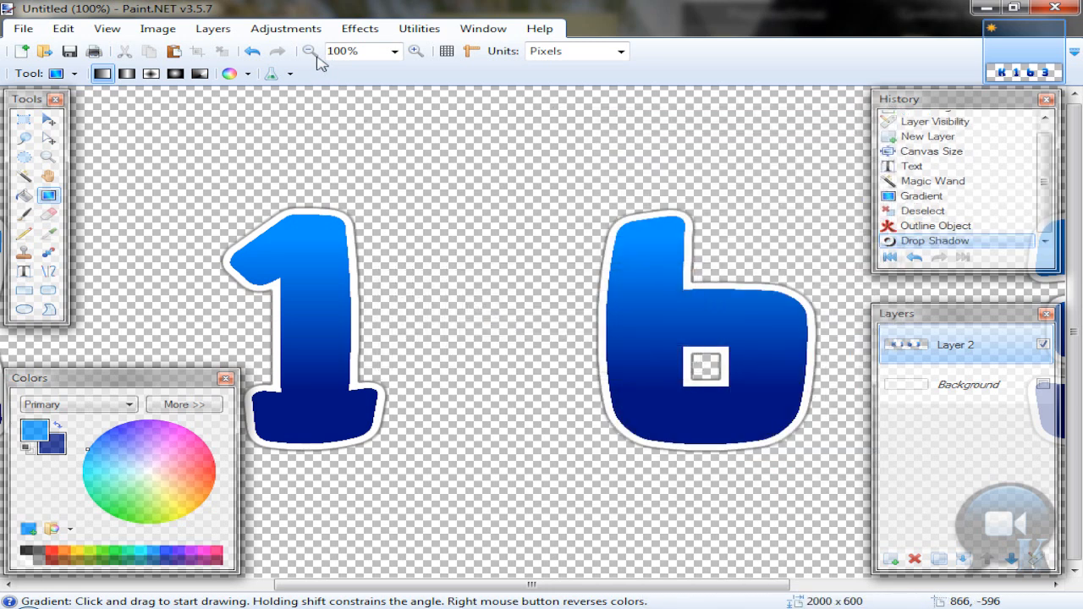
# Step: Duplicate the letter layer and turn the copy solid black with Levels
pyautogui.click(311, 51)
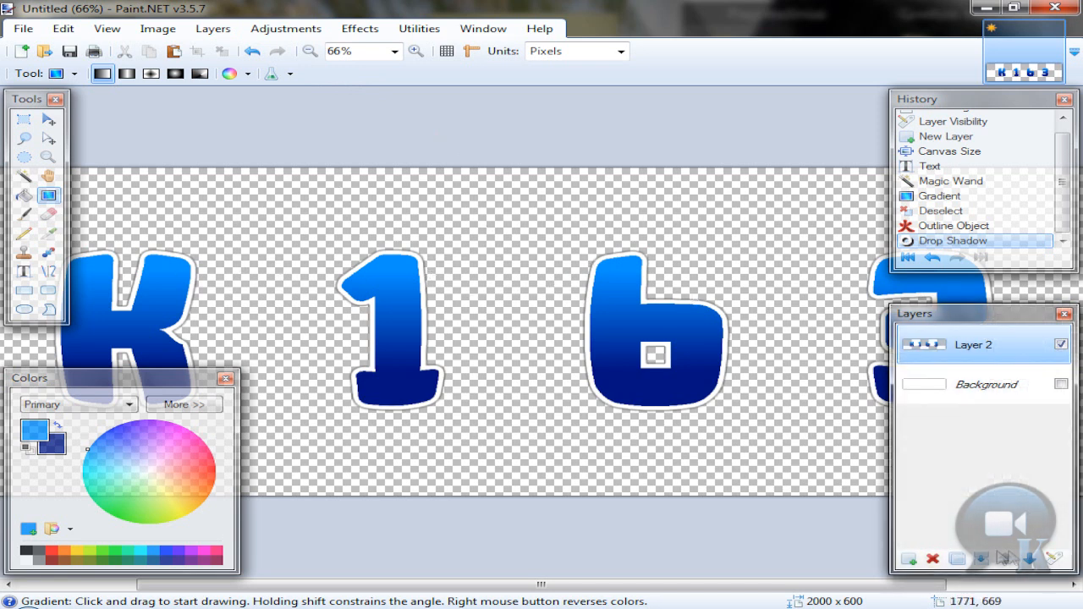
pyautogui.moveTo(958, 558)
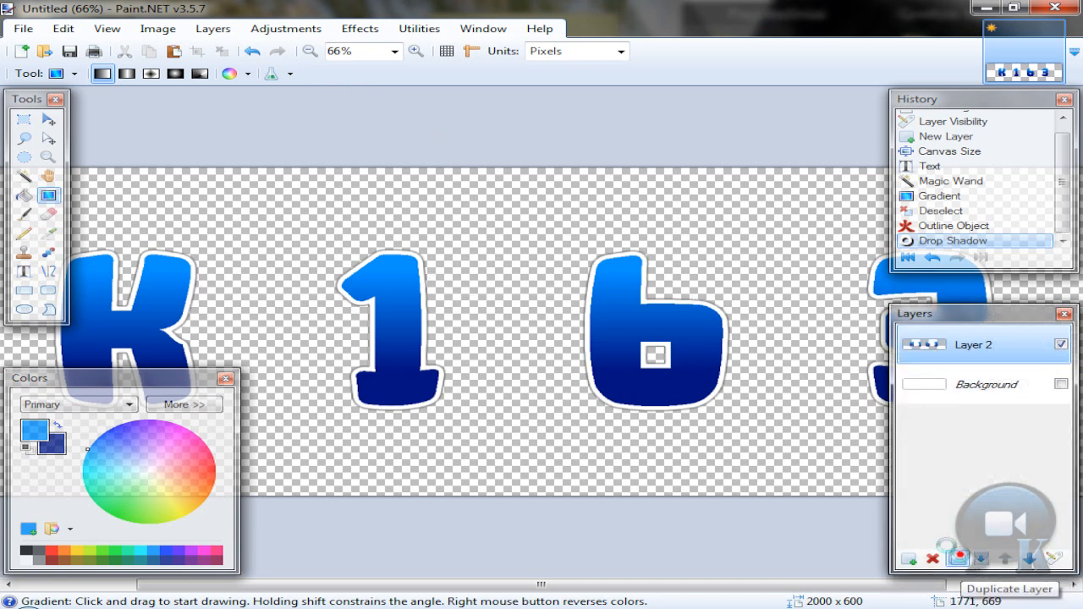
pyautogui.click(285, 28)
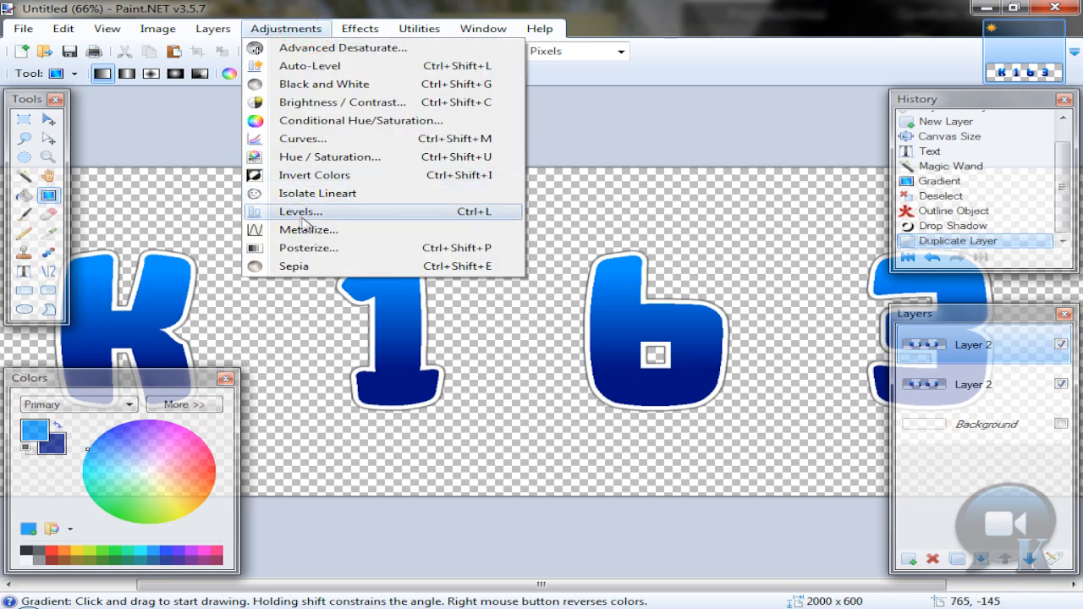
pyautogui.click(301, 211)
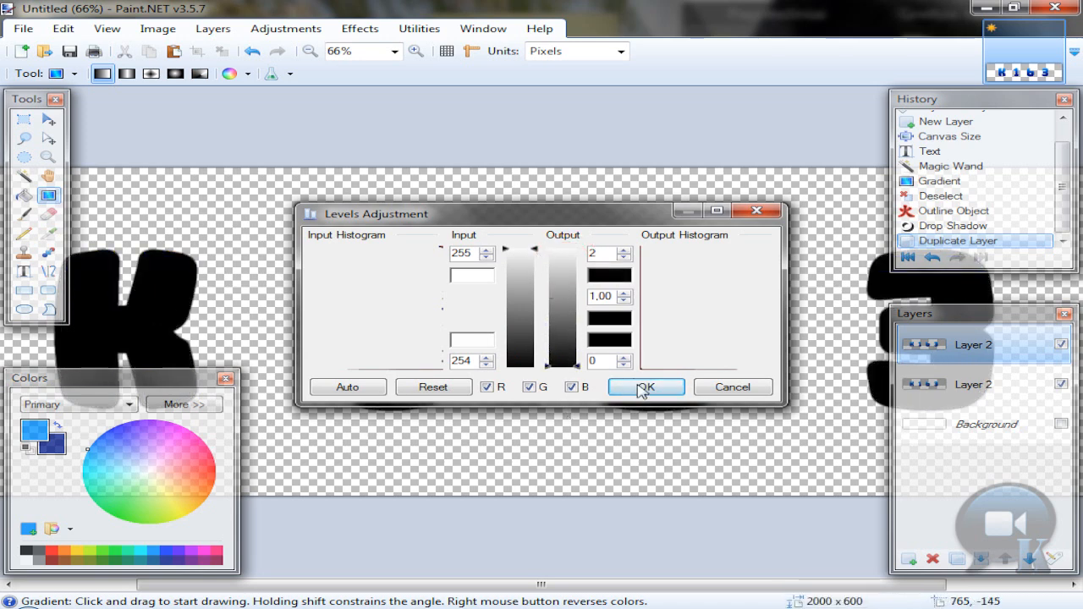
pyautogui.click(646, 386)
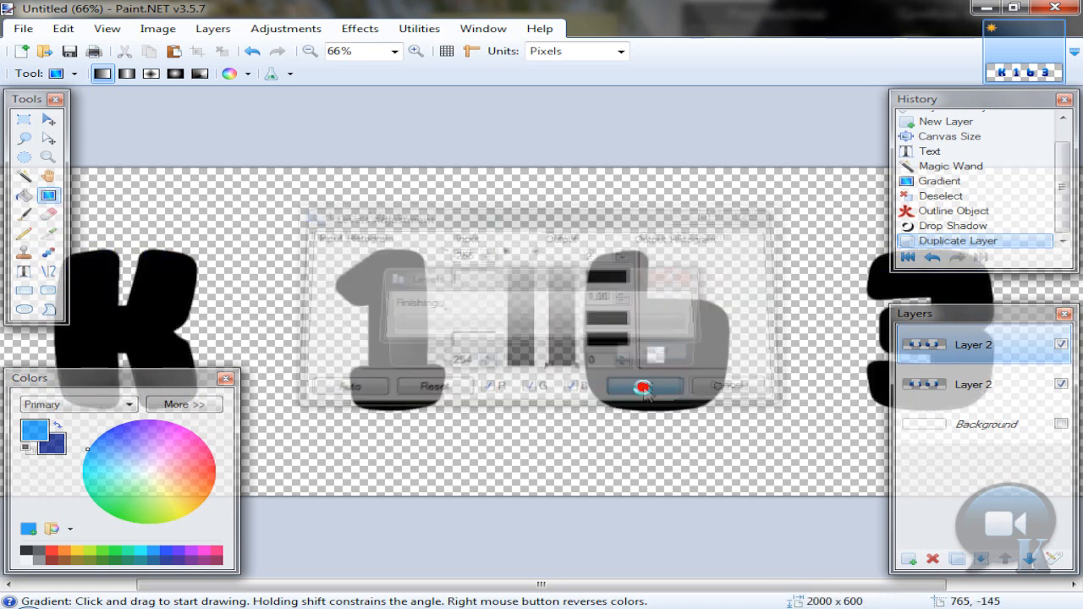
pyautogui.click(643, 386)
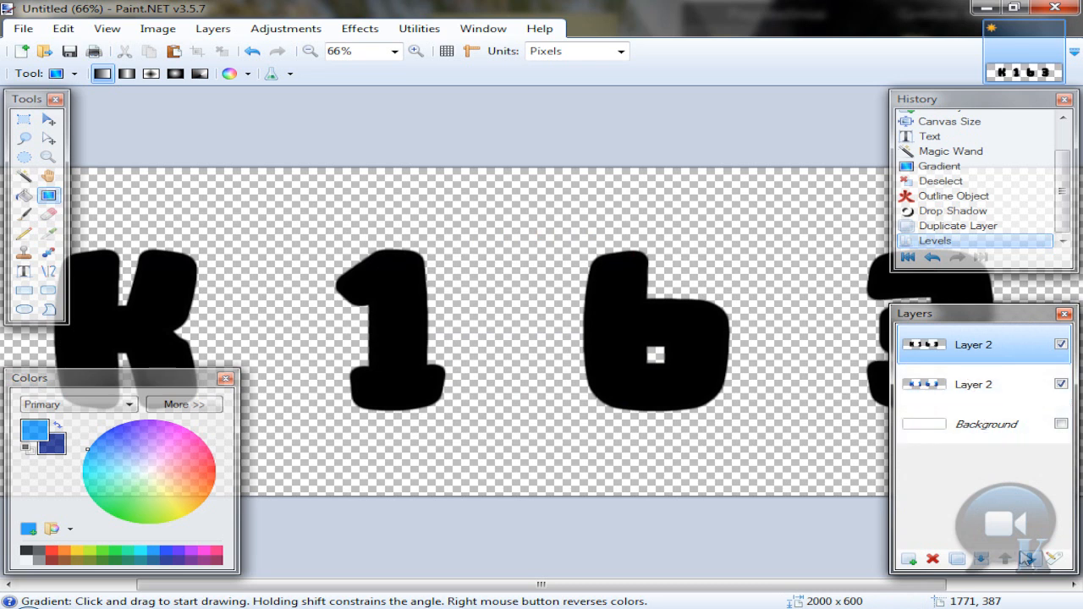
# Step: Move the black copy below the originals, then shift and tilt the blue K up-right
pyautogui.click(1025, 558)
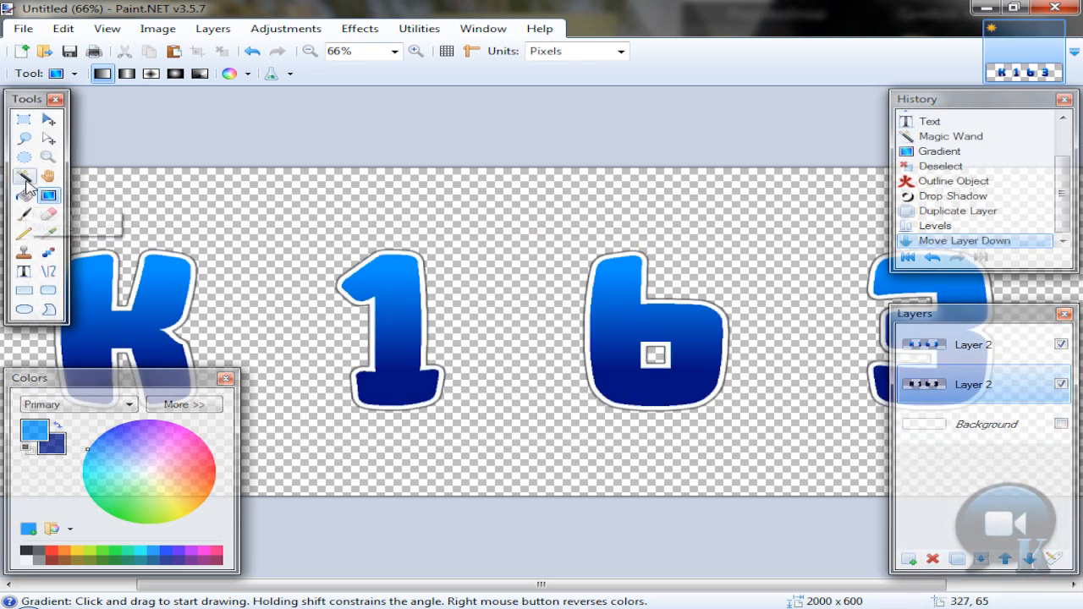
pyautogui.click(24, 176)
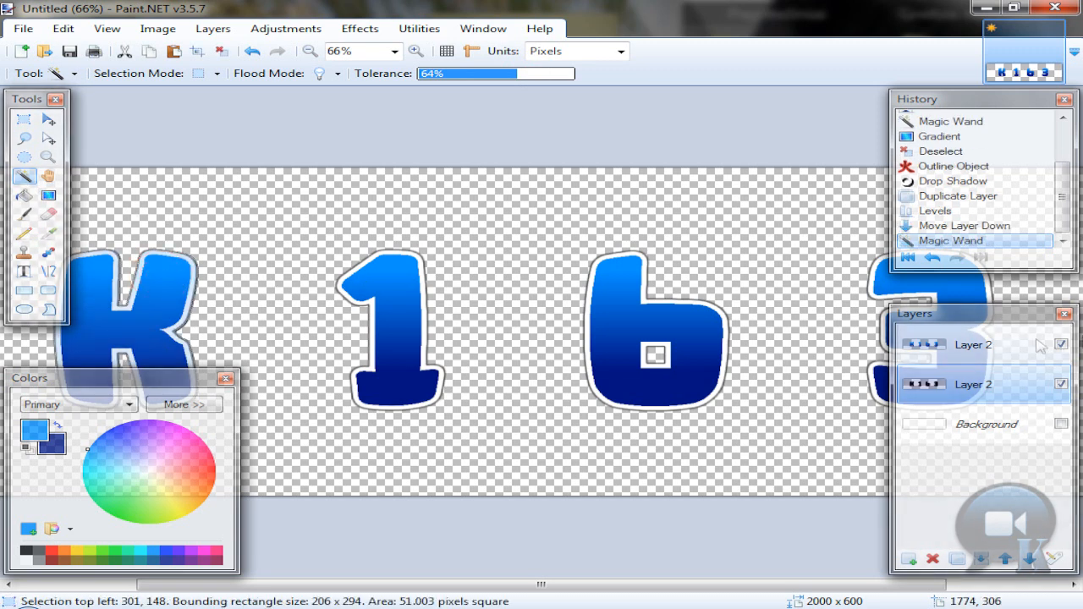
pyautogui.click(973, 344)
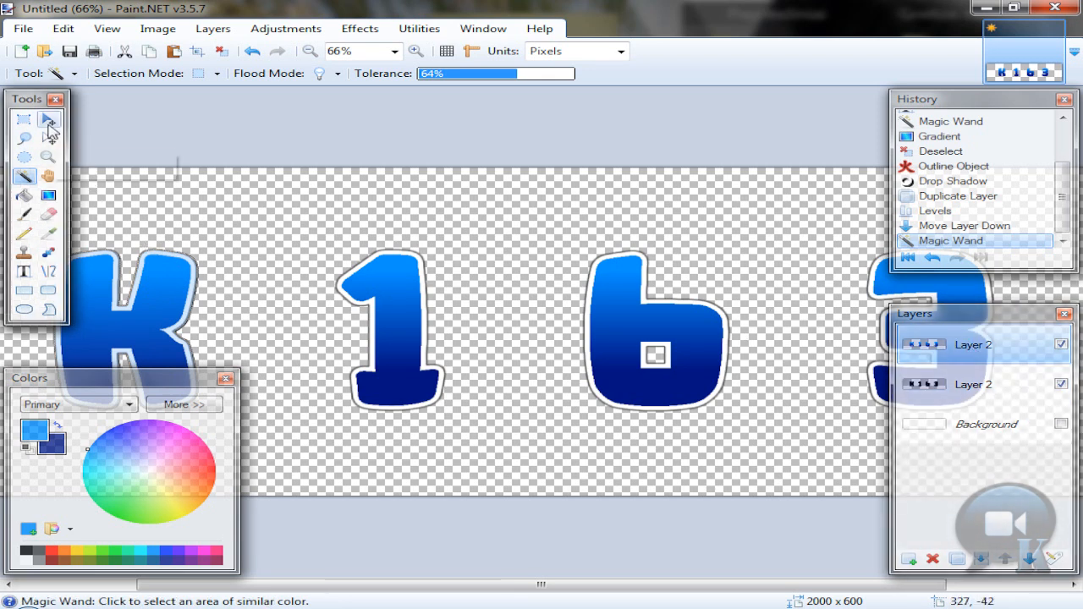
pyautogui.click(48, 119)
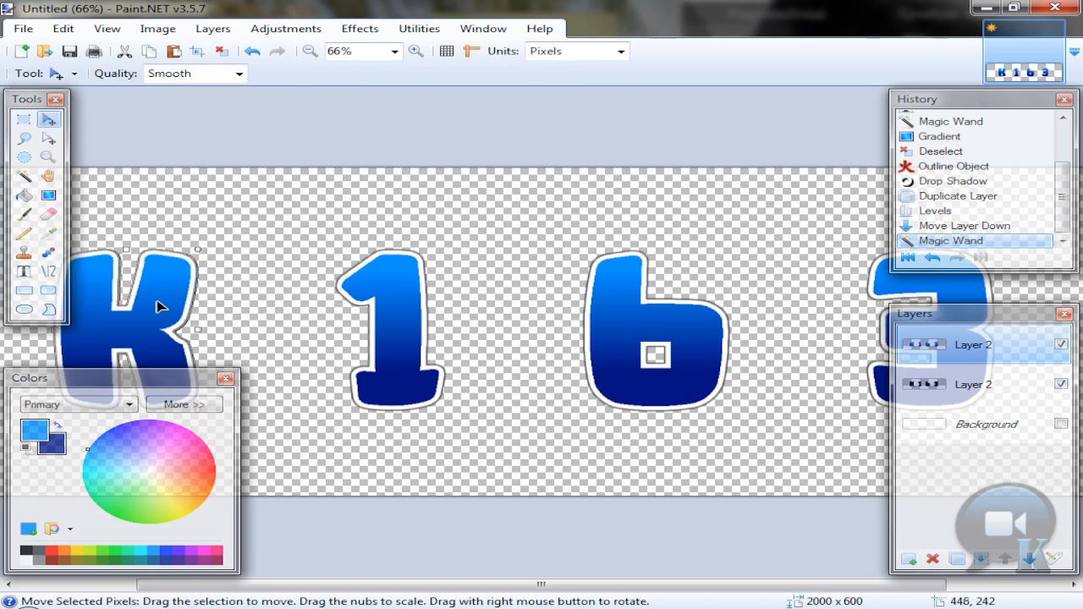
pyautogui.moveTo(156, 304); pyautogui.dragTo(347, 287)
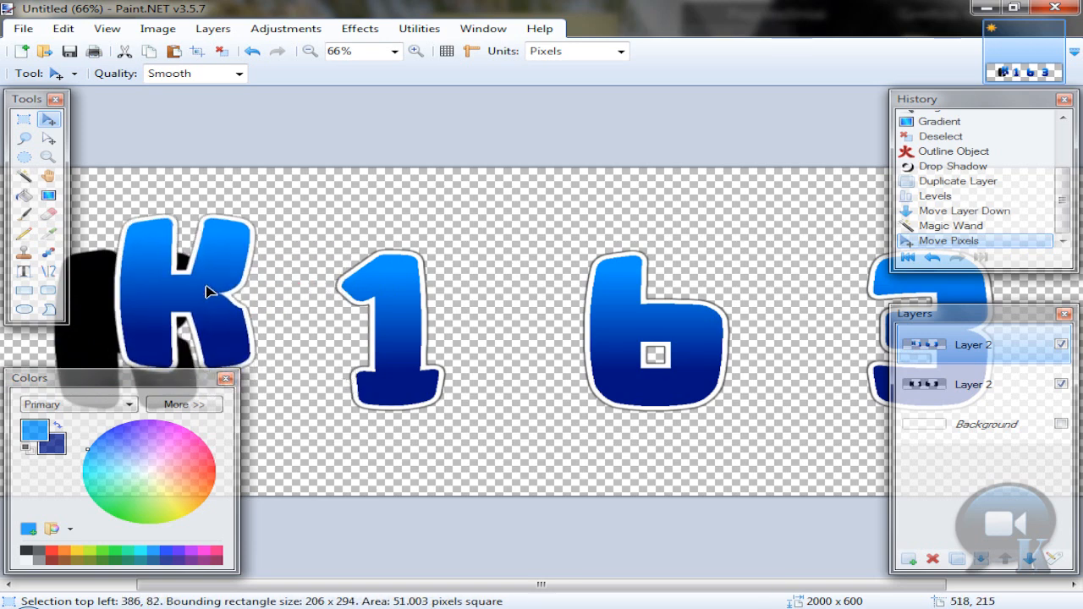
pyautogui.moveTo(210, 292); pyautogui.dragTo(211, 283)
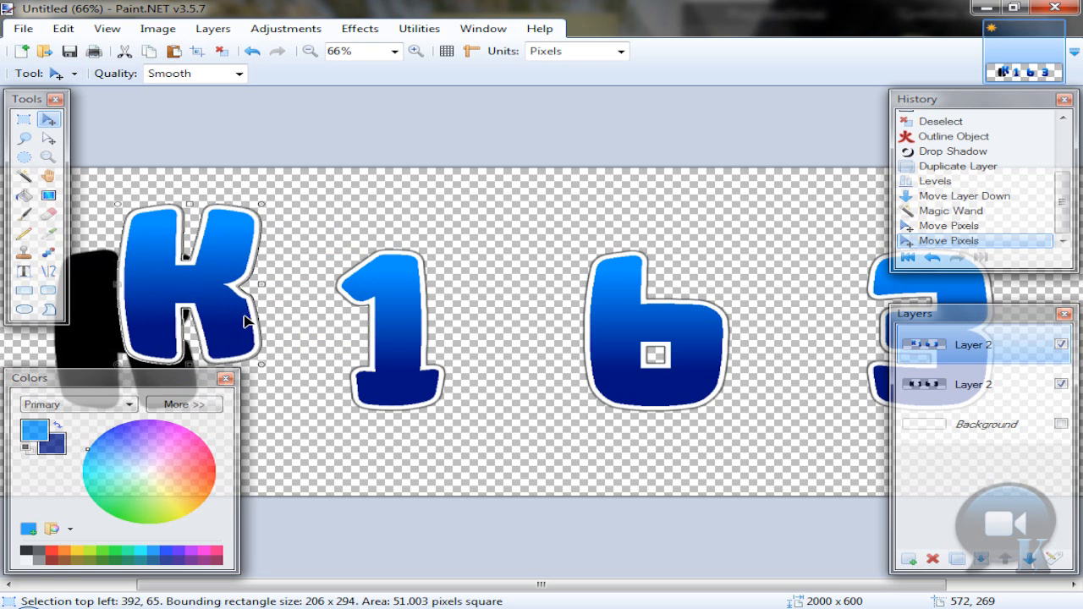
pyautogui.moveTo(248, 337)
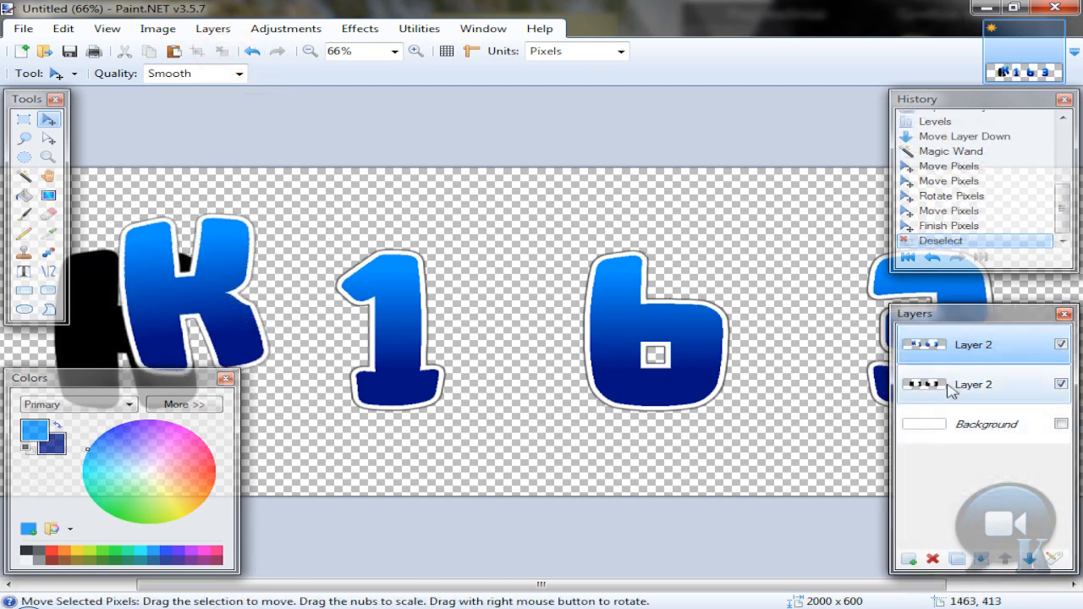
# Step: Rename the silhouette layer 'Black' and the blue letter layer 'Original'
pyautogui.doubleClick(972, 385)
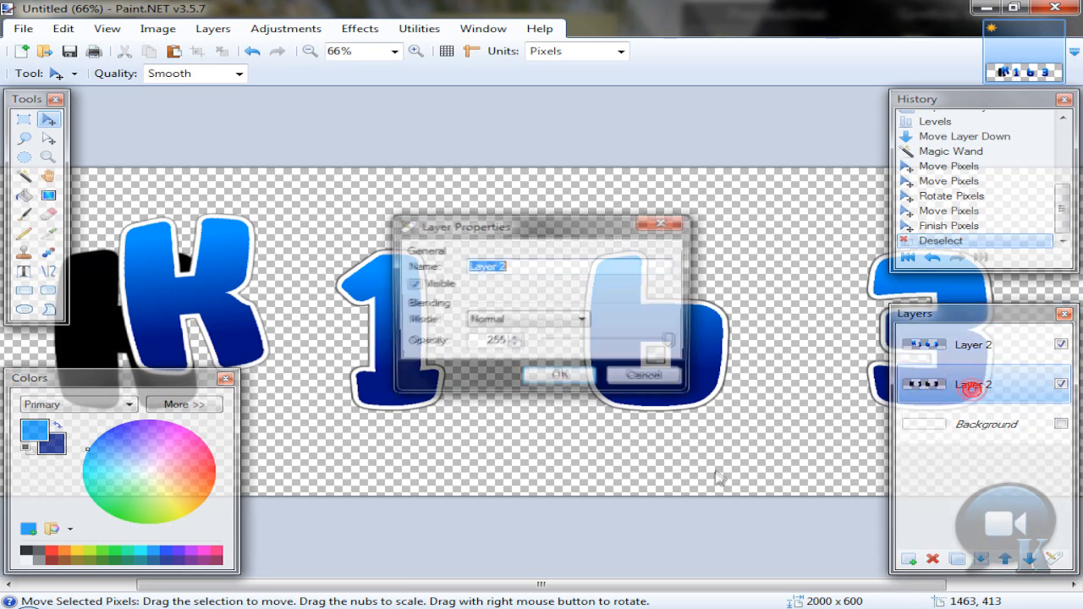
pyautogui.write('Black')
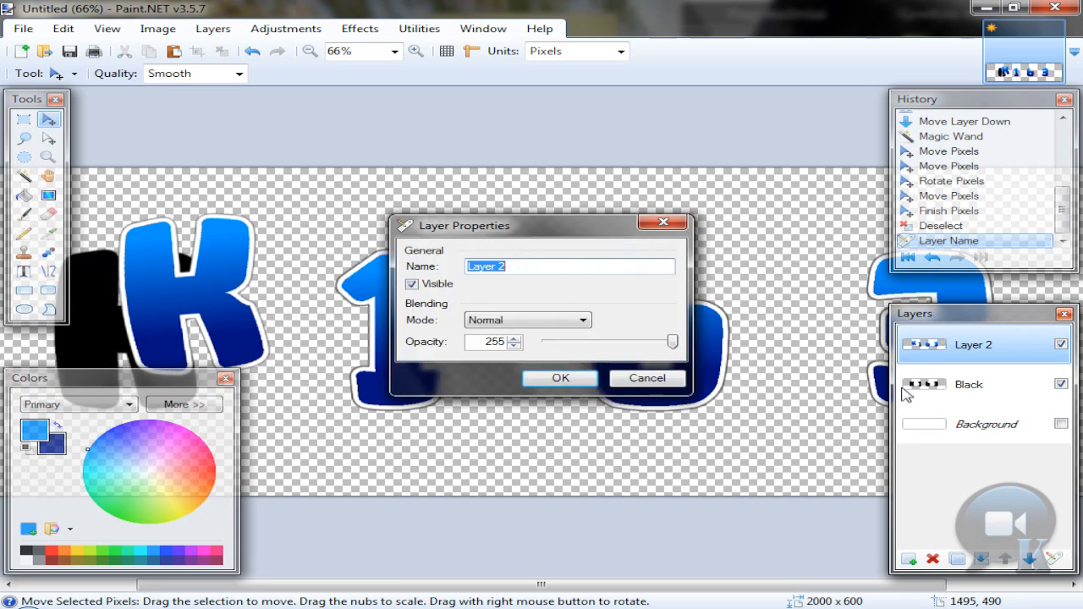
pyautogui.write('O')
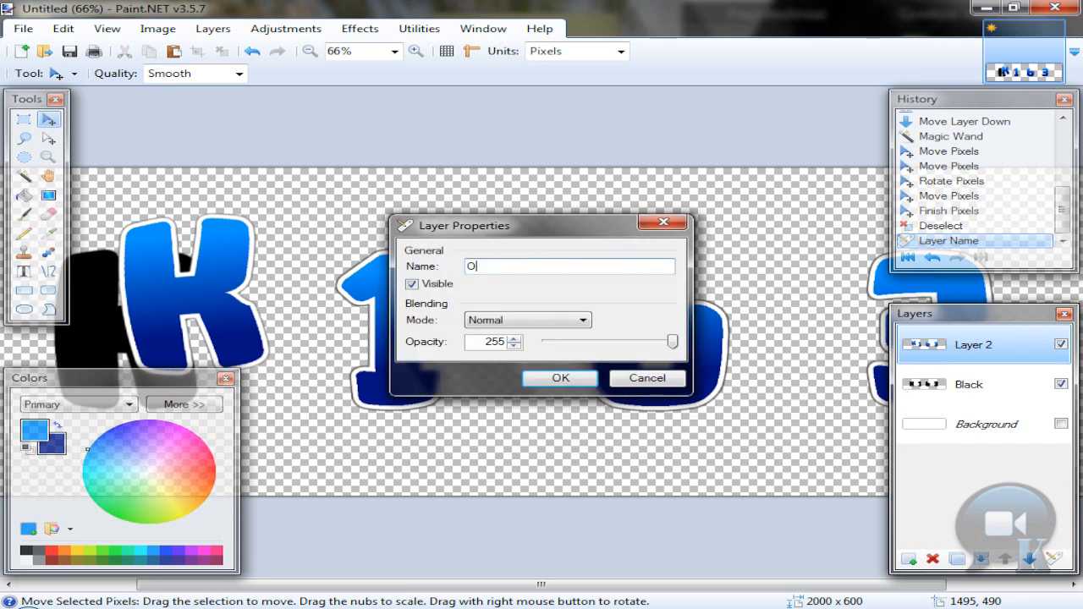
pyautogui.write('riginal')
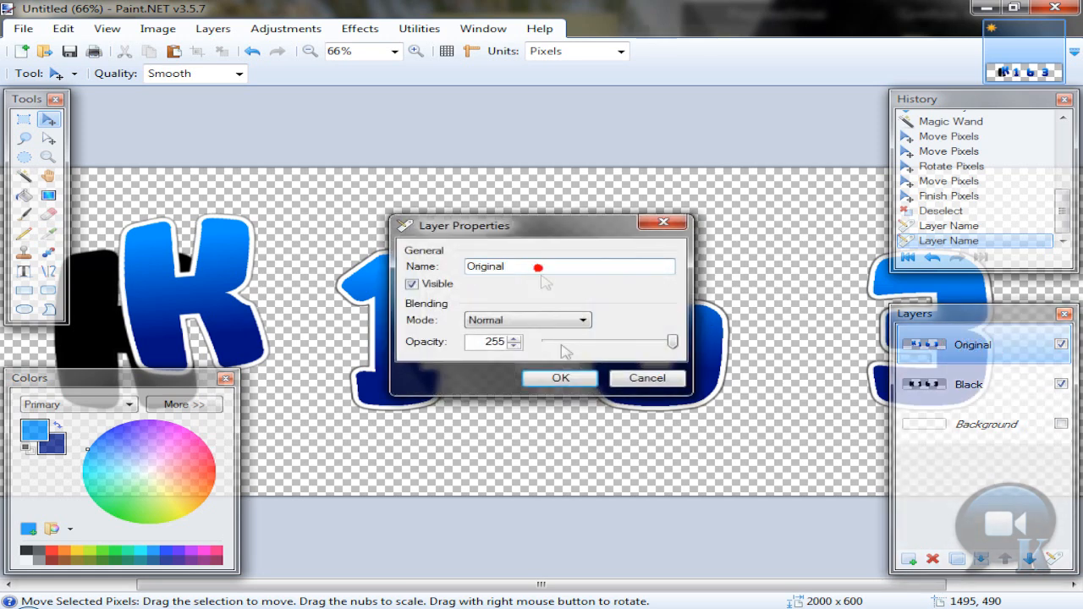
pyautogui.click(559, 377)
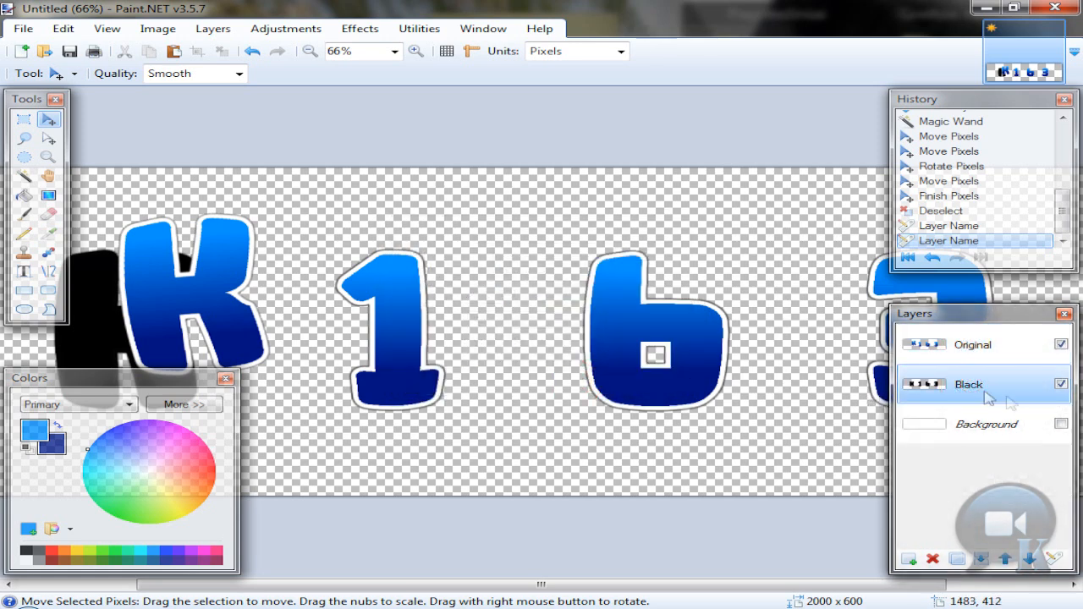
pyautogui.moveTo(25, 181)
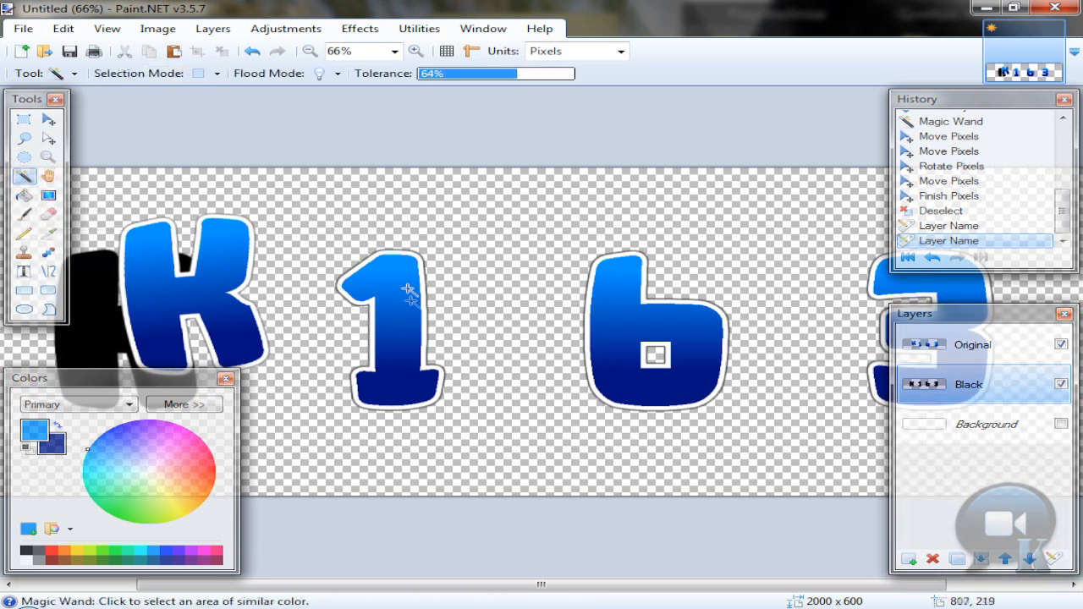
# Step: Select, move and tilt the blue 1 and 6 so they overlap the K
pyautogui.click(393, 325)
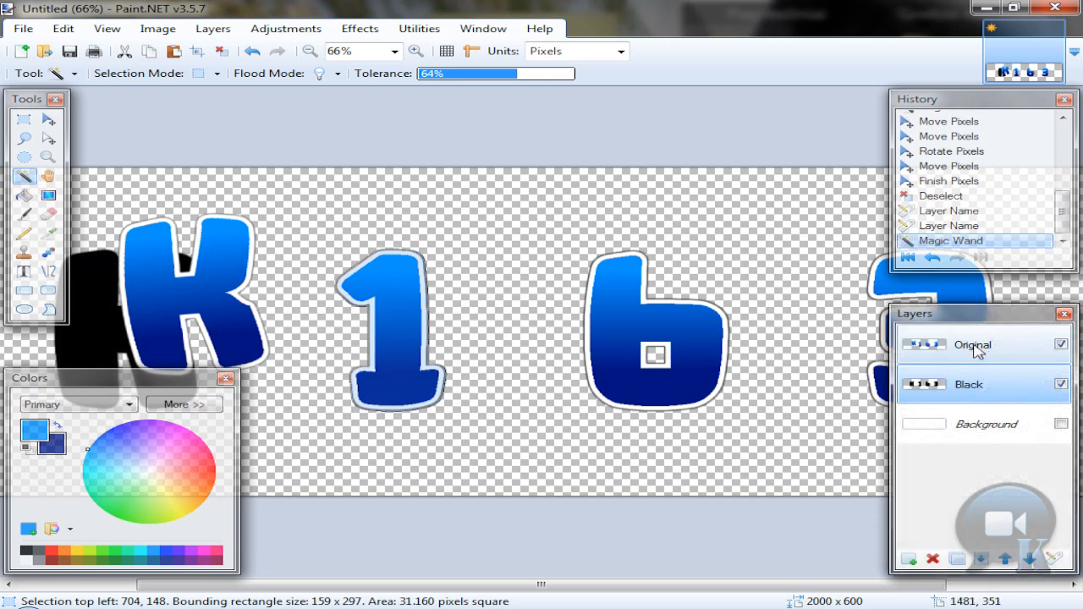
pyautogui.click(973, 345)
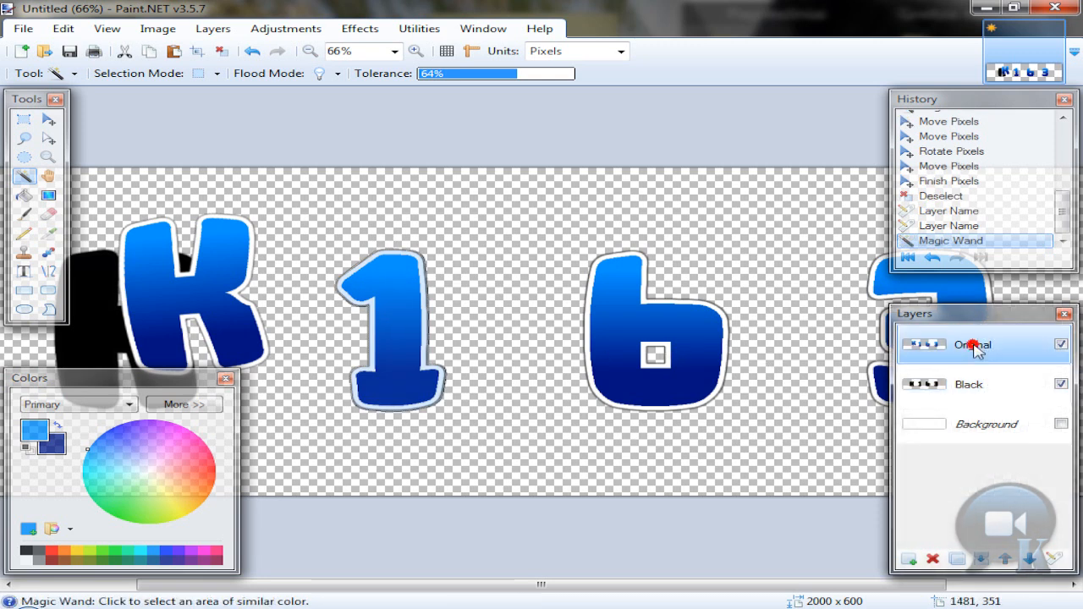
pyautogui.moveTo(48, 120)
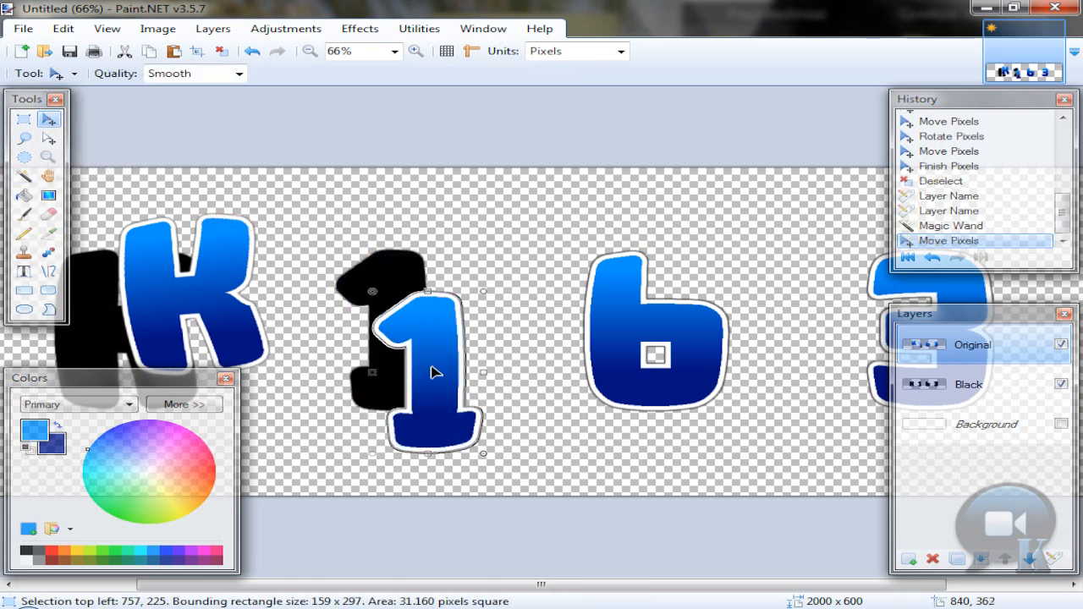
pyautogui.moveTo(431, 372); pyautogui.dragTo(292, 305)
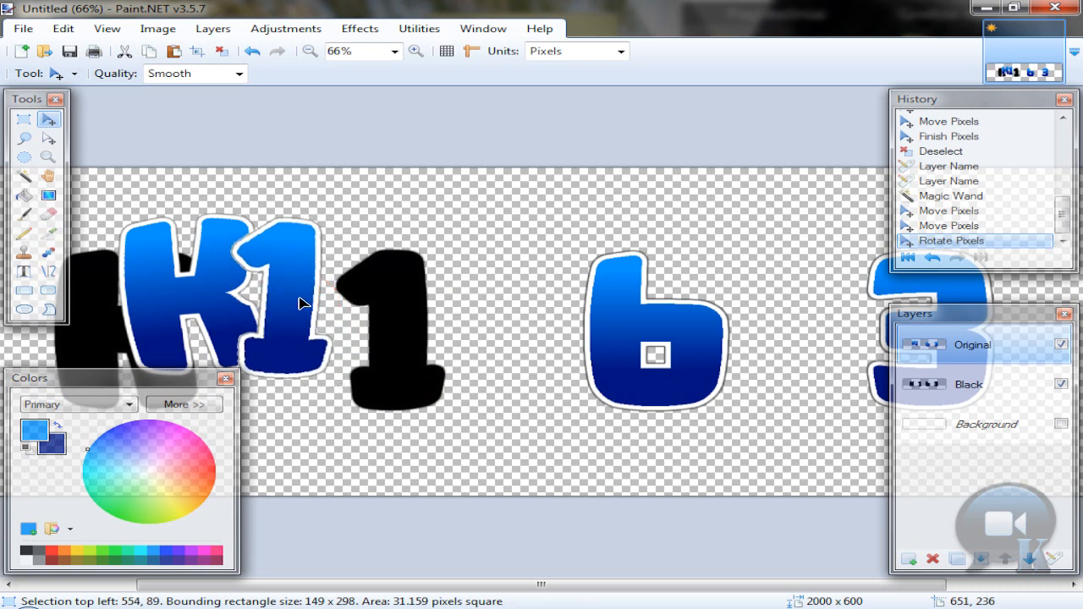
pyautogui.click(222, 50)
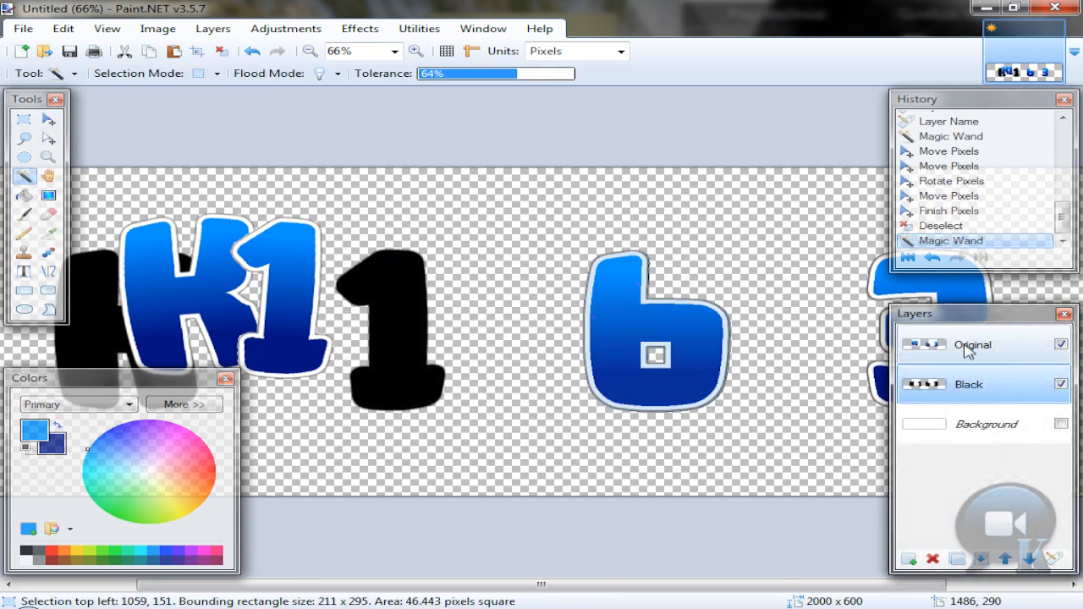
pyautogui.click(48, 119)
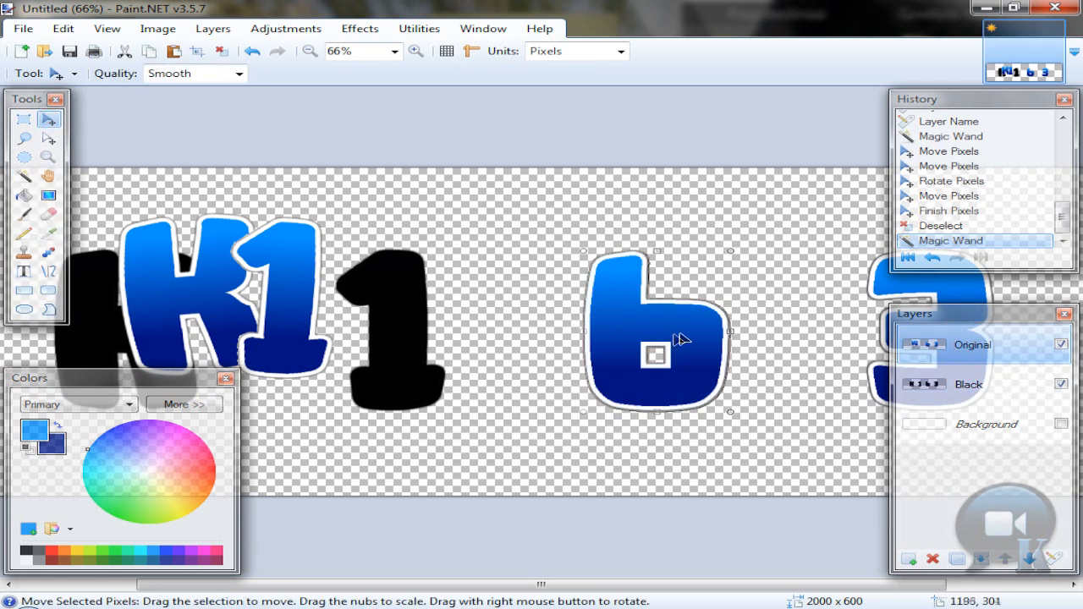
pyautogui.moveTo(656, 356); pyautogui.dragTo(410, 304)
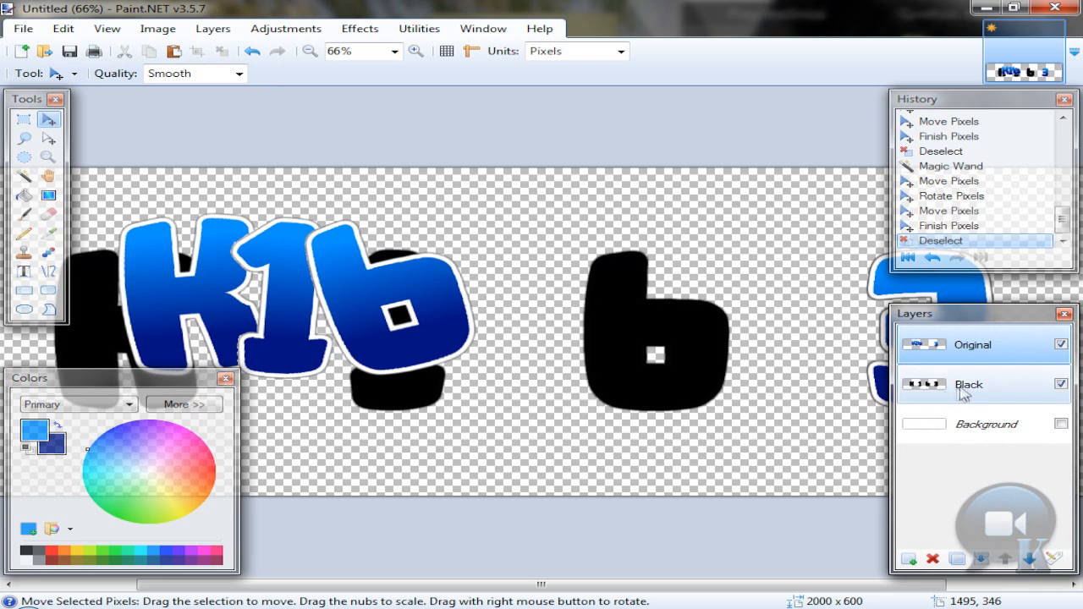
pyautogui.click(969, 384)
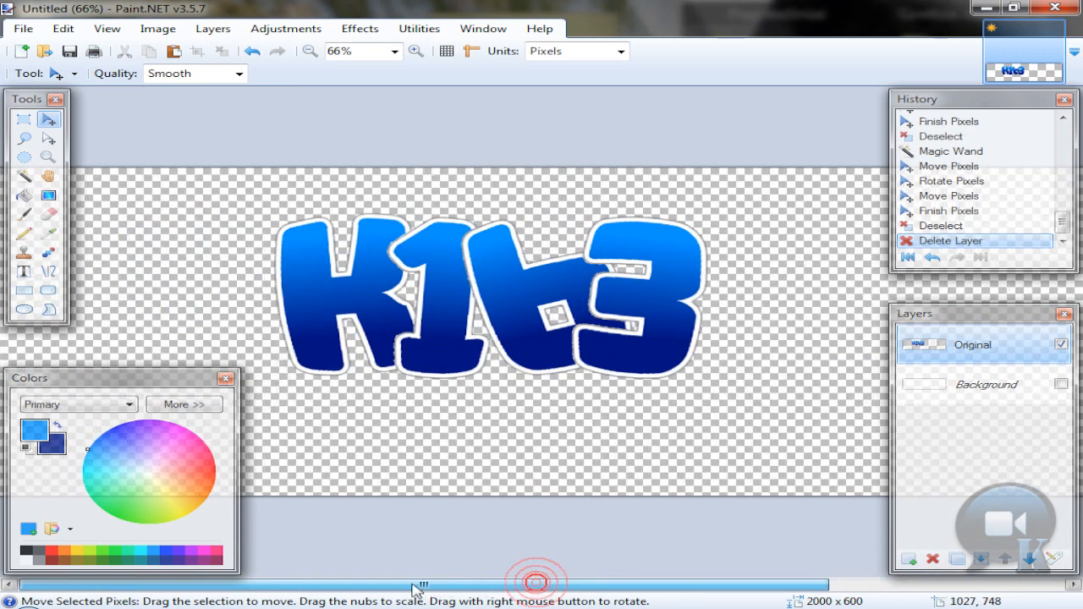
# Step: Make the white Background layer visible and select the Original layer
pyautogui.click(1060, 381)
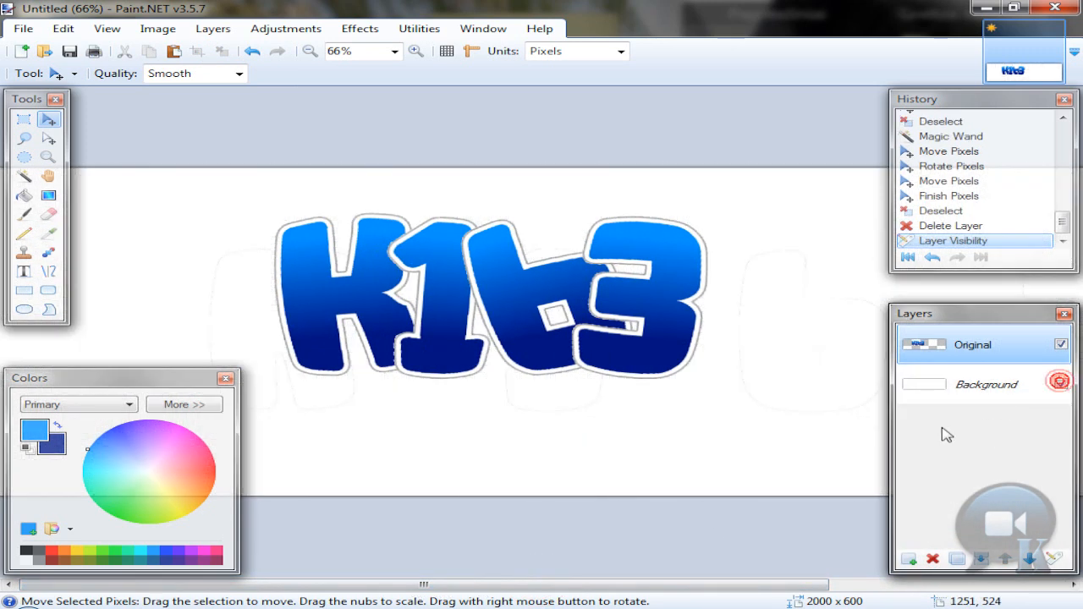
pyautogui.click(1059, 384)
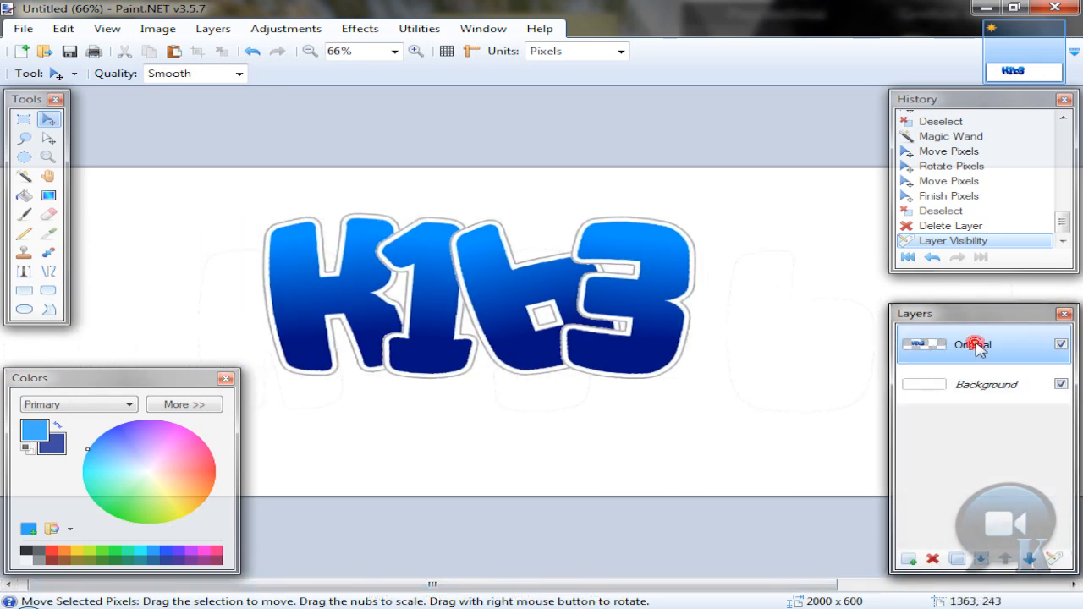
pyautogui.click(23, 176)
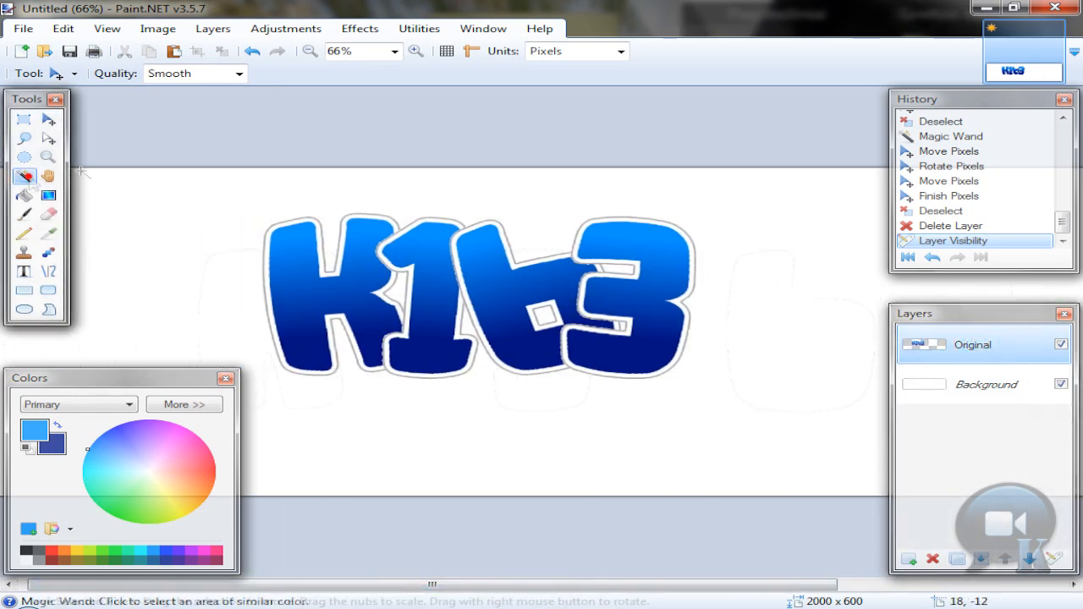
# Step: Cut the faint leftover outlines from the Original layer using a 30% Magic Wand selection
pyautogui.click(24, 158)
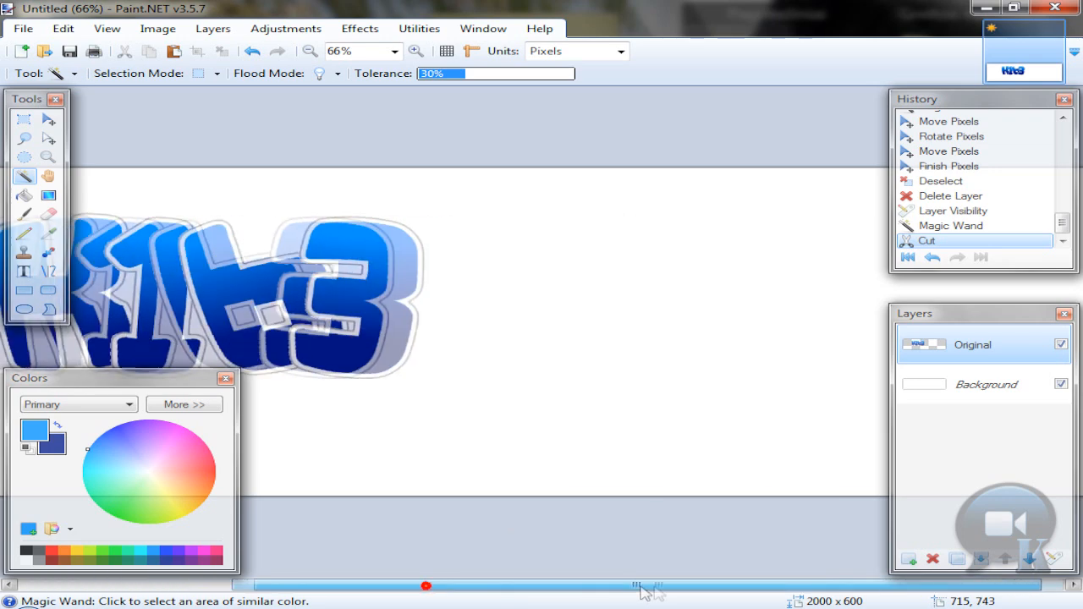
pyautogui.moveTo(427, 585); pyautogui.dragTo(660, 582)
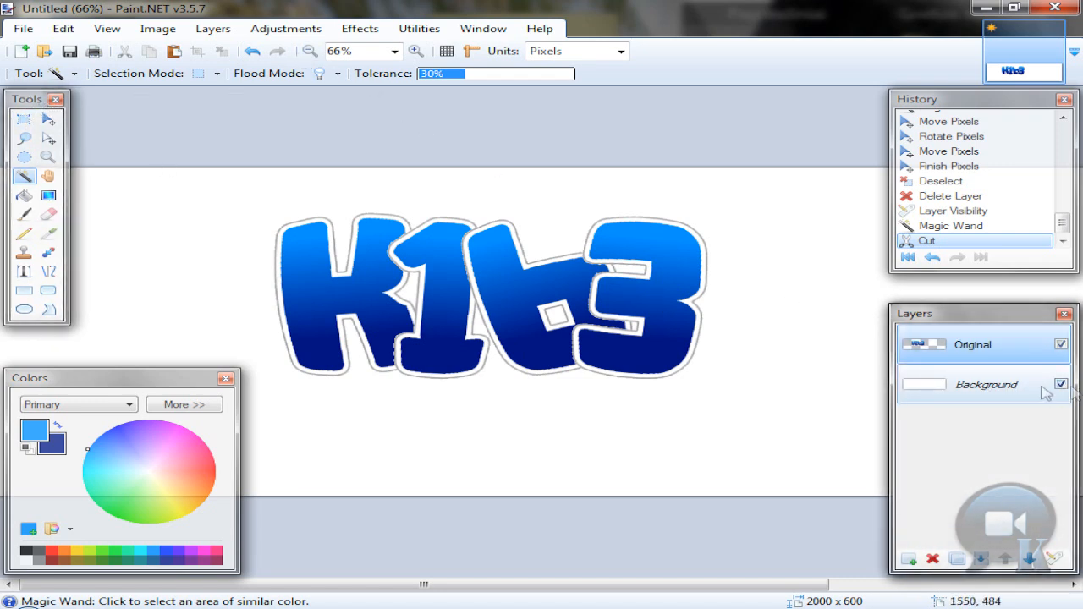
pyautogui.click(972, 344)
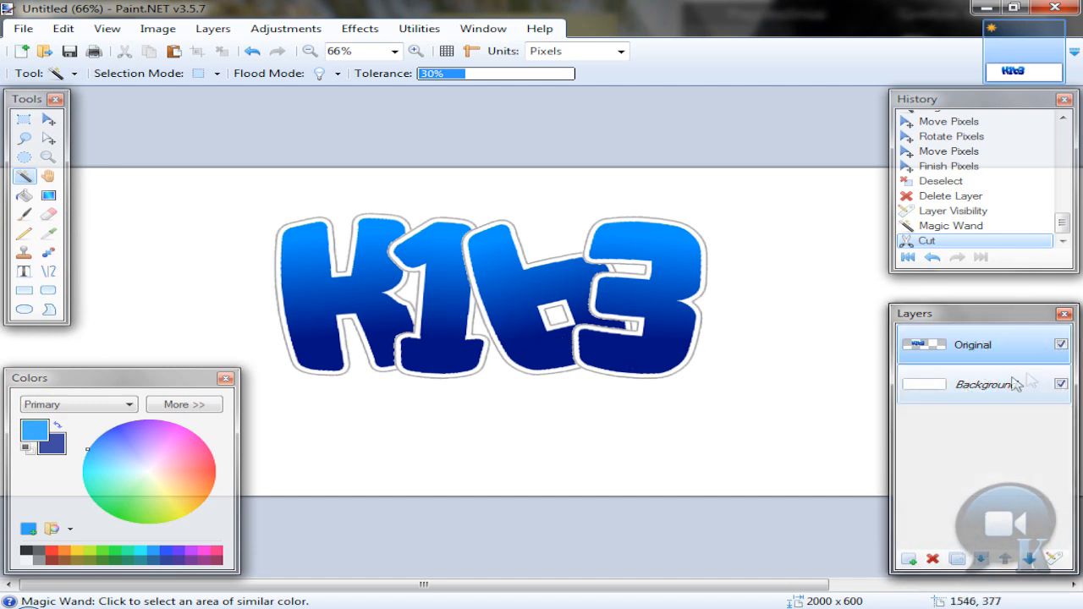
pyautogui.click(986, 384)
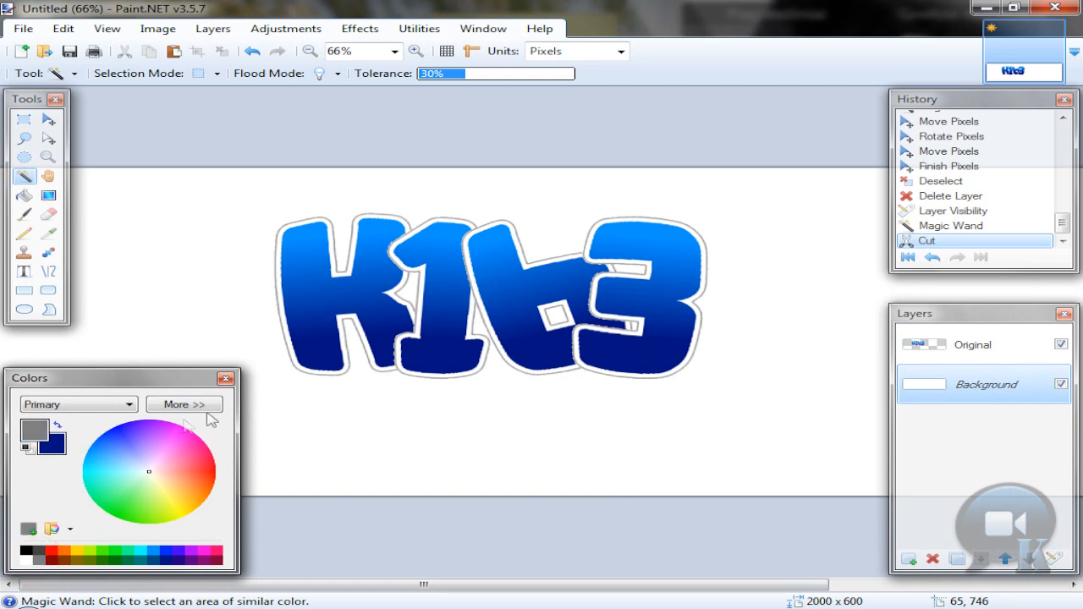
# Step: Fill the background with a light grey radial gradient and crop the image around K163
pyautogui.click(184, 404)
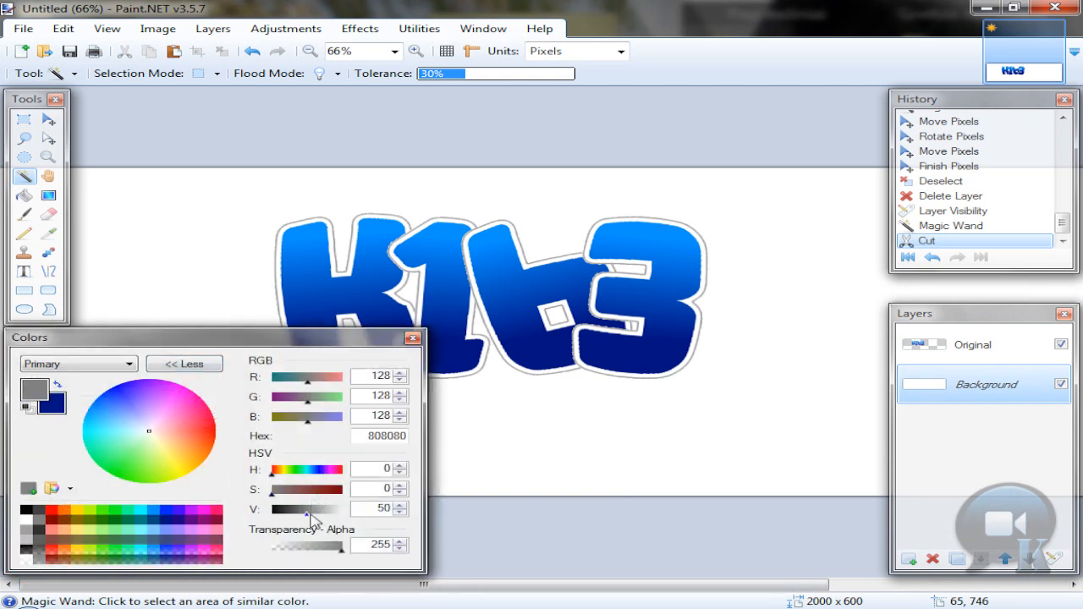
pyautogui.click(42, 520)
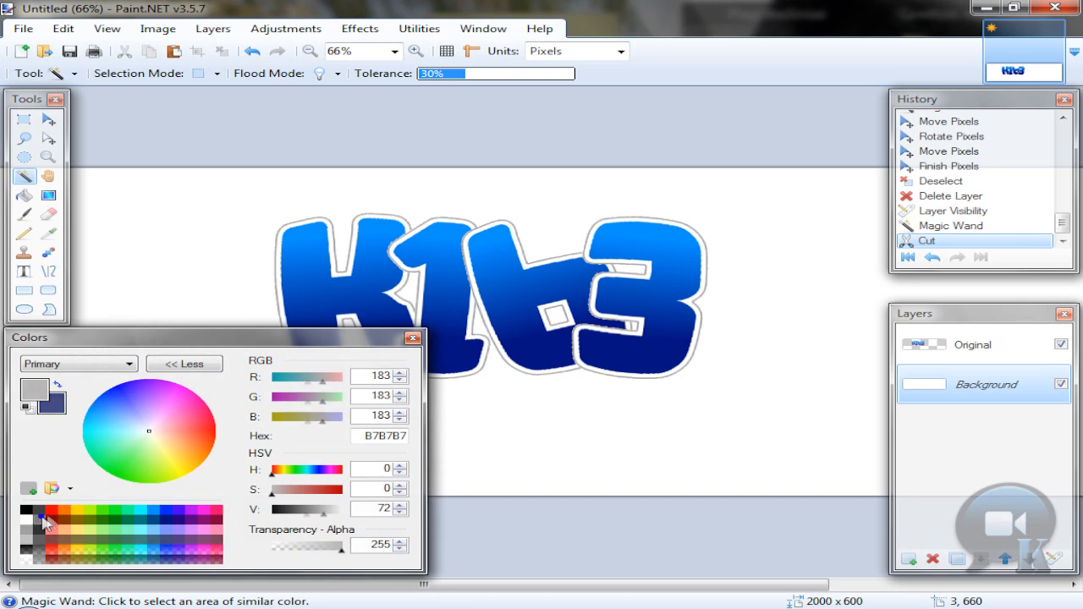
pyautogui.click(184, 363)
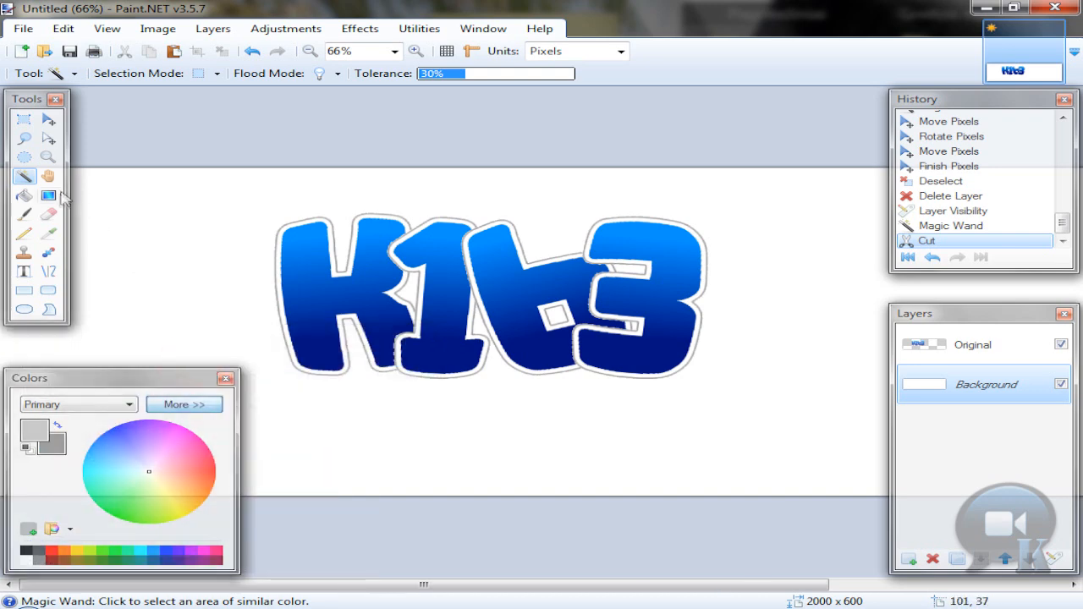
pyautogui.click(48, 195)
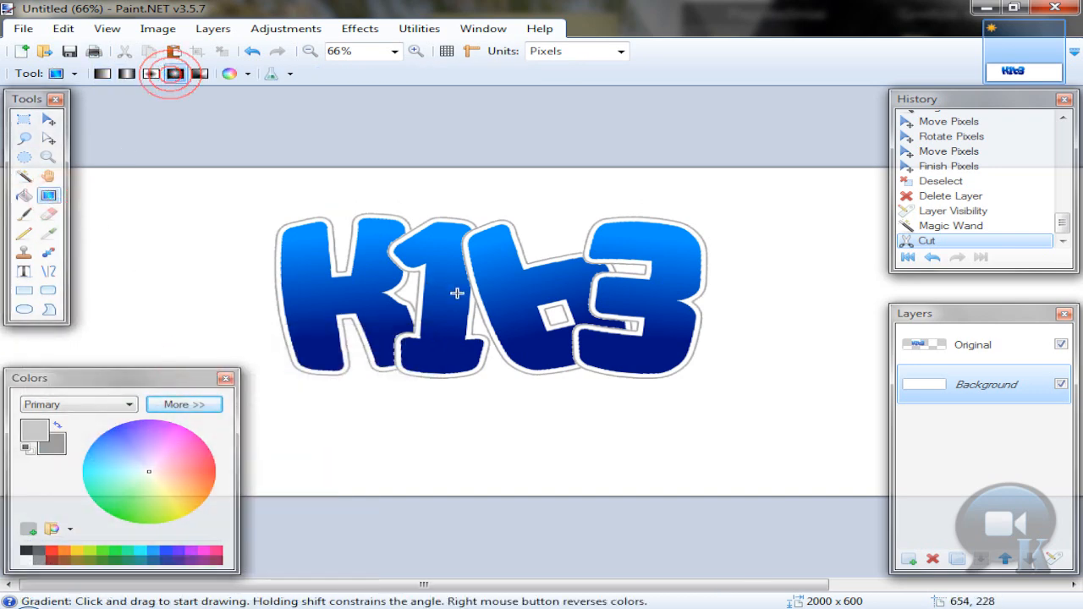
pyautogui.moveTo(434, 291); pyautogui.dragTo(758, 381)
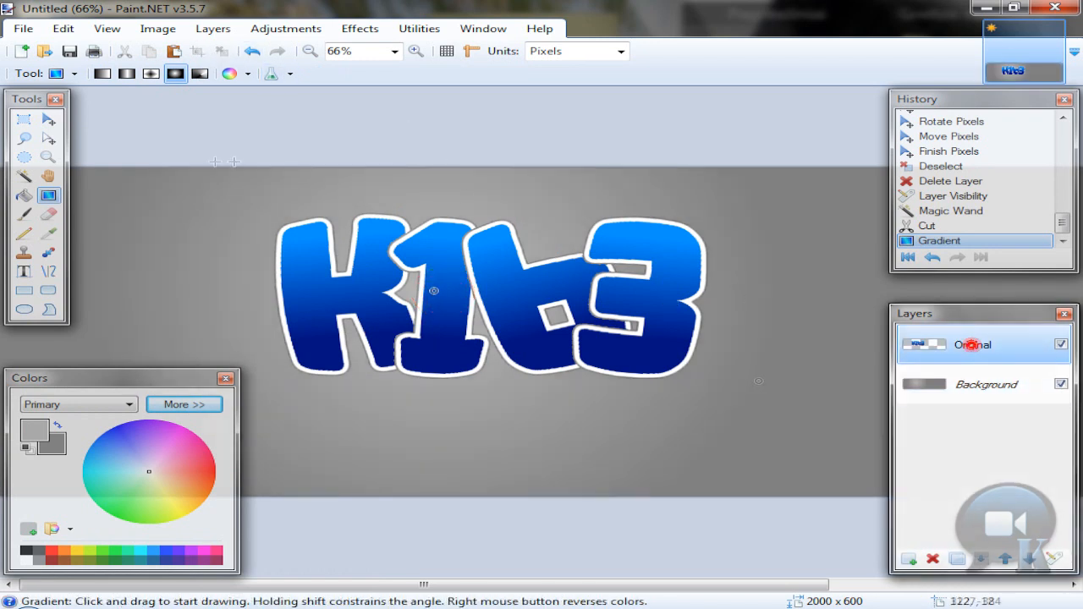
pyautogui.moveTo(186, 188); pyautogui.dragTo(709, 343)
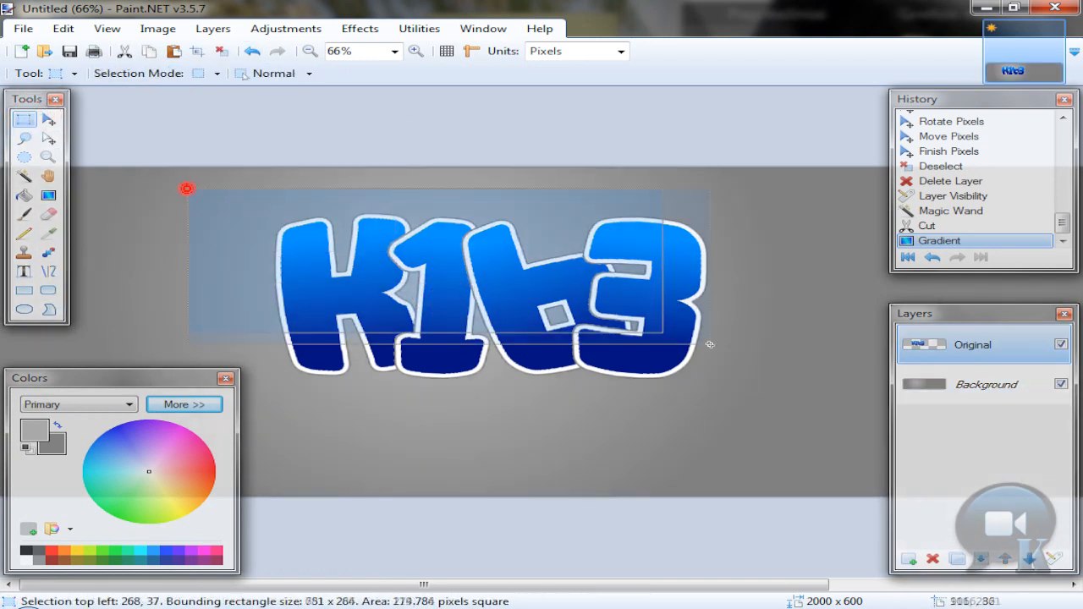
pyautogui.click(196, 50)
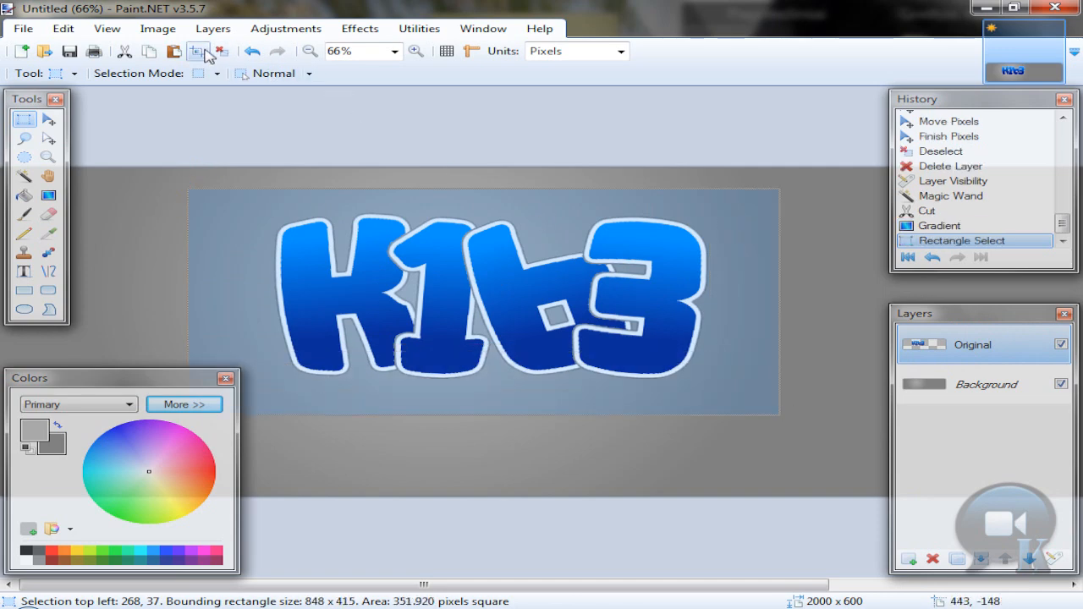